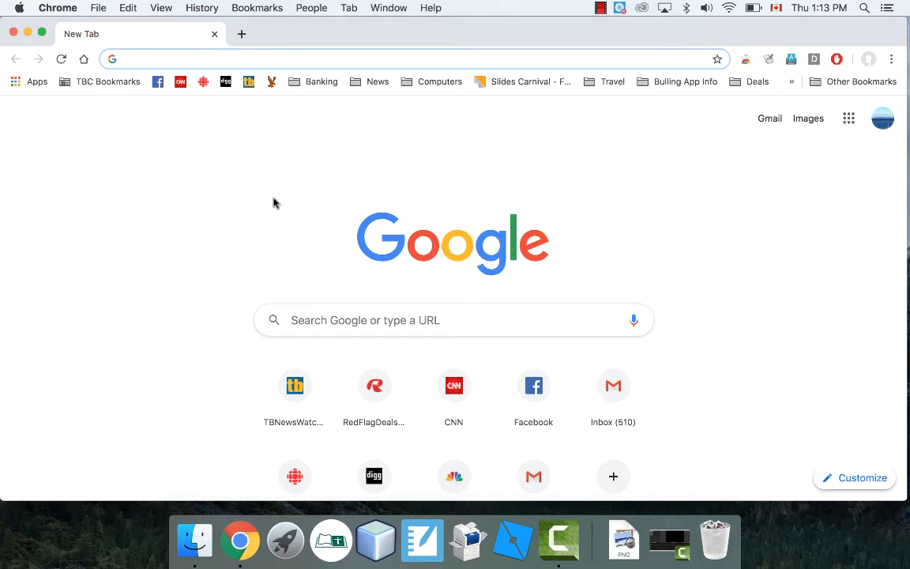
{"action": "mouse_move", "coordinate": [309, 165]}
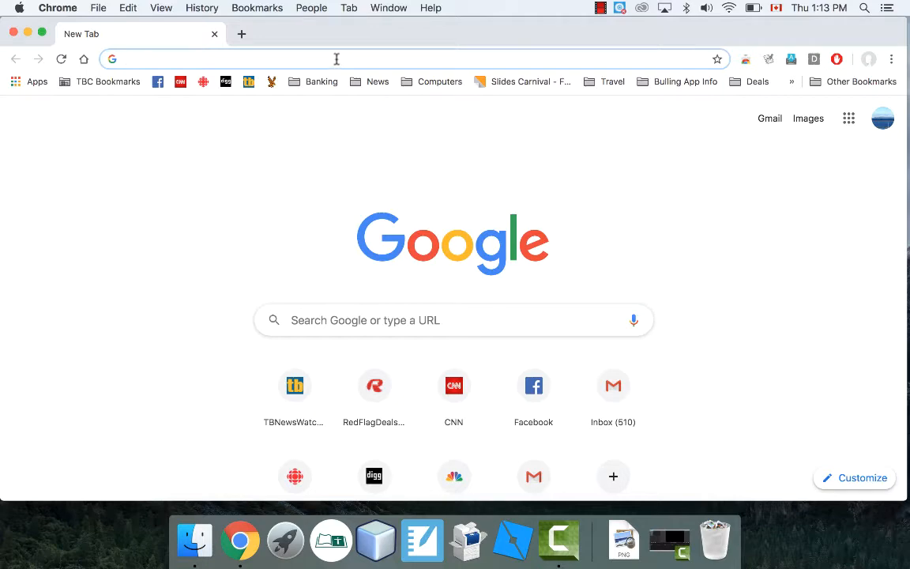
Navigate to the SlidesCarnival templates site via the 'slides' address-bar suggestion.
{"action": "type", "text": "slides"}
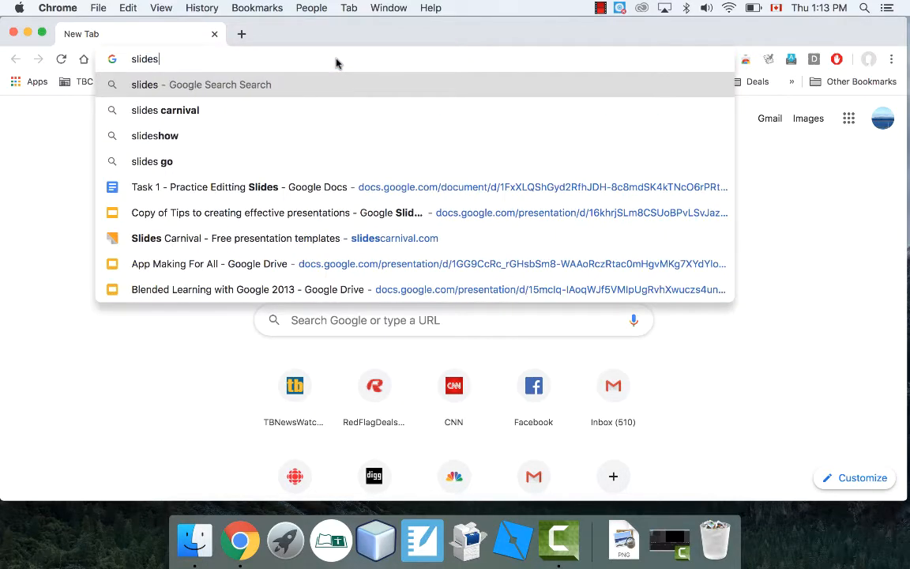
{"action": "left_click", "coordinate": [164, 110]}
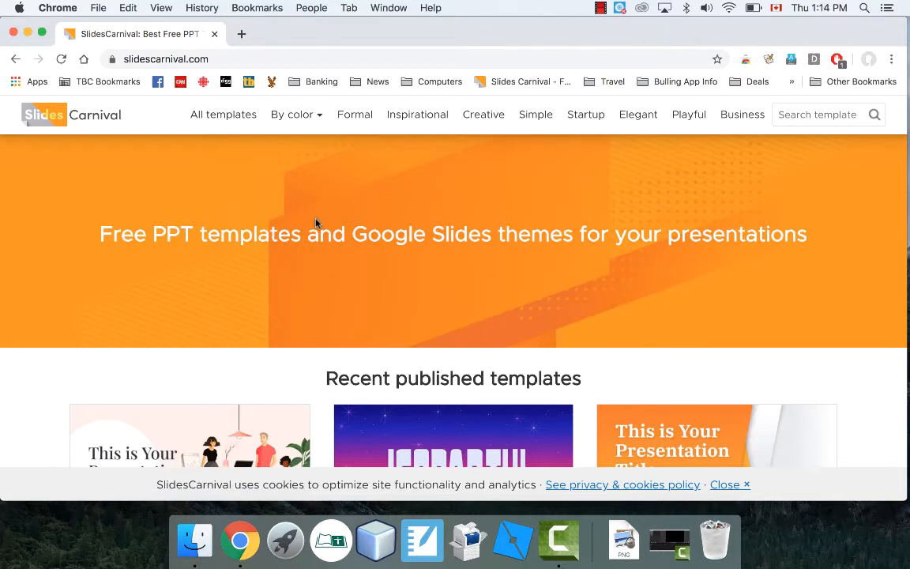
{"action": "mouse_move", "coordinate": [371, 212]}
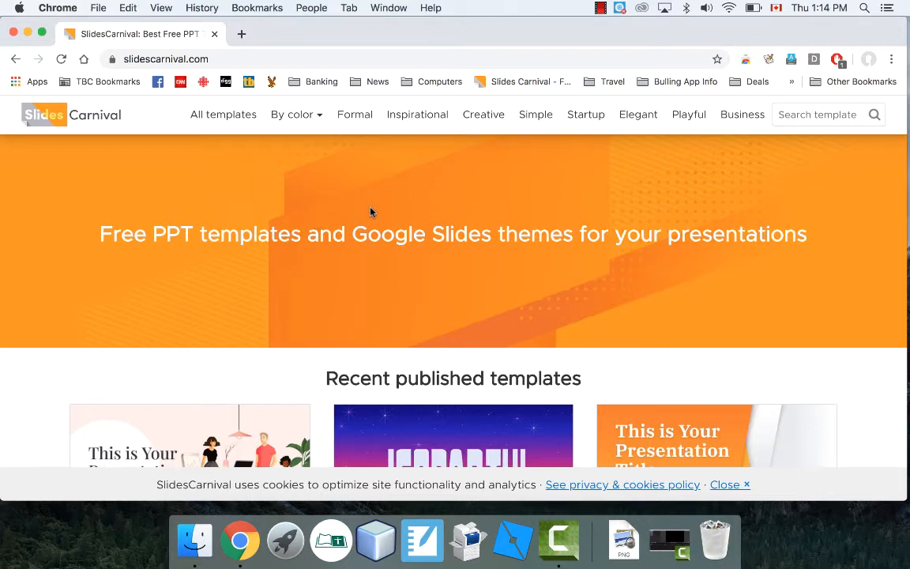
{"action": "mouse_move", "coordinate": [330, 272]}
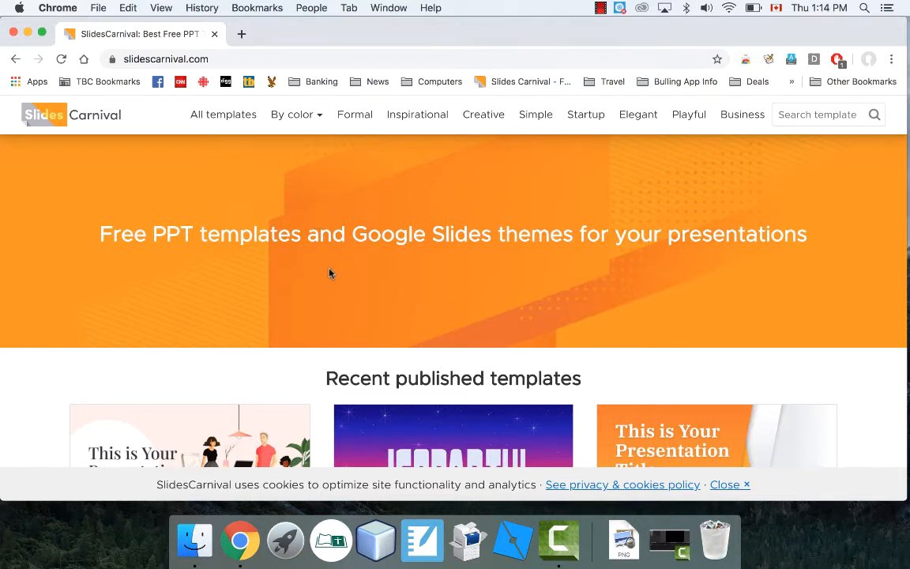
Scroll down through the recent templates on the SlidesCarnival homepage and back up.
{"action": "scroll", "scroll_direction": "down", "scroll_amount": 3}
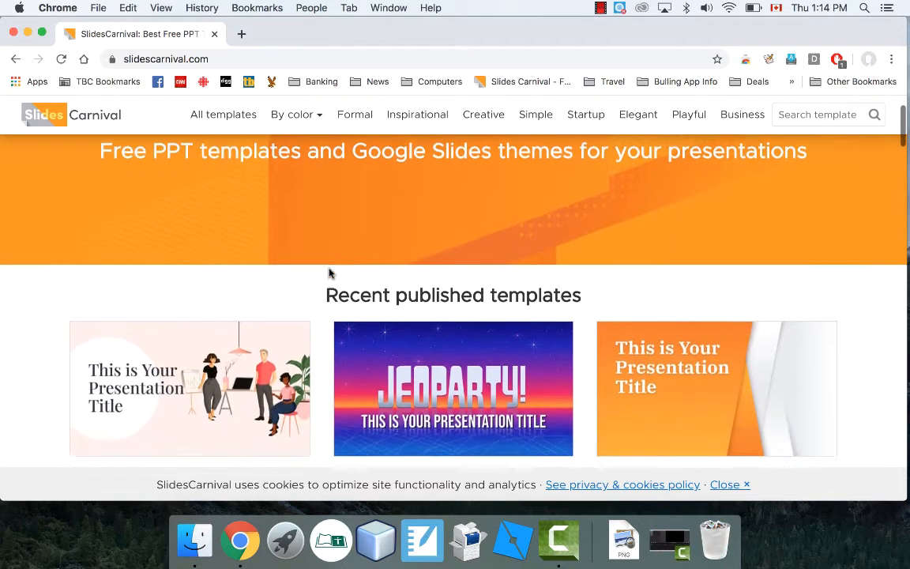
{"action": "scroll", "scroll_direction": "down", "scroll_amount": 3}
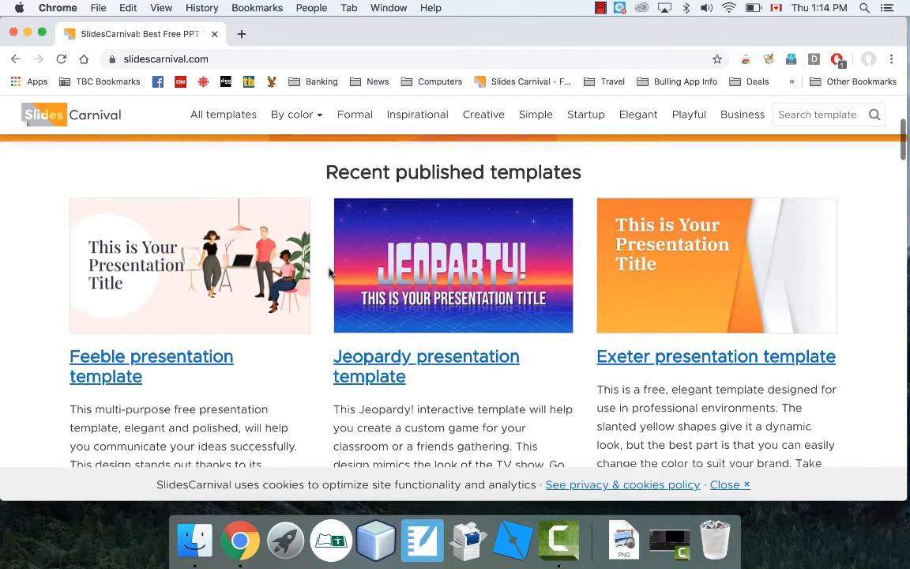
{"action": "scroll", "scroll_direction": "down", "scroll_amount": 3}
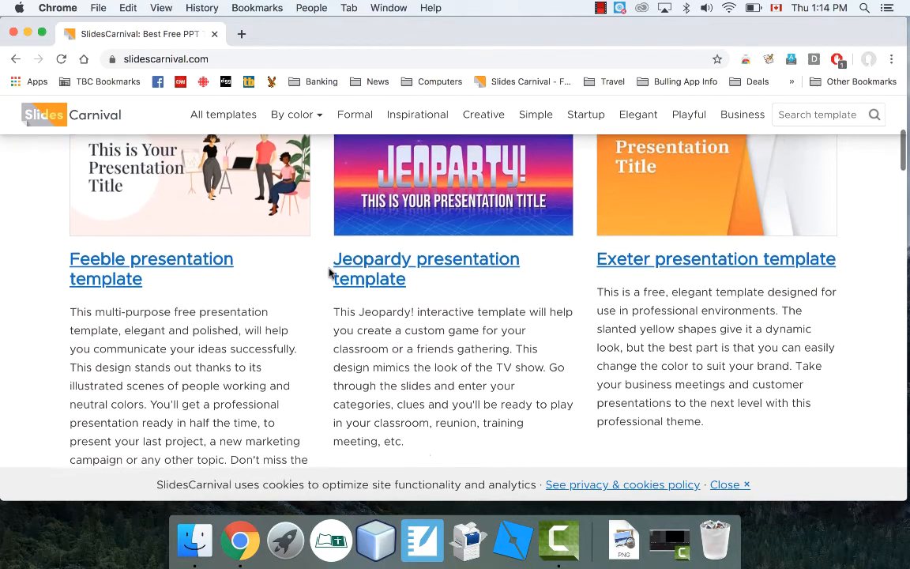
{"action": "scroll", "scroll_direction": "up", "scroll_amount": 3}
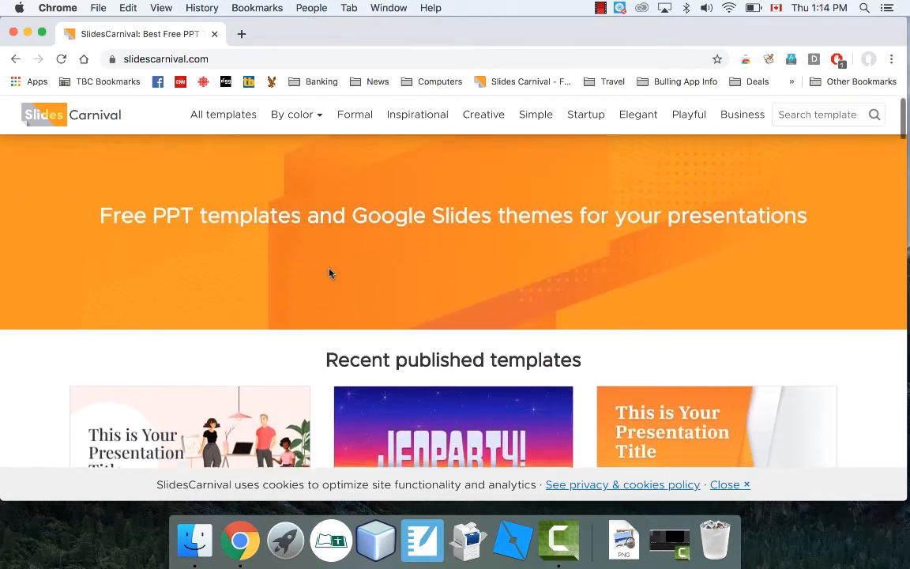
{"action": "scroll", "scroll_direction": "up", "scroll_amount": 3}
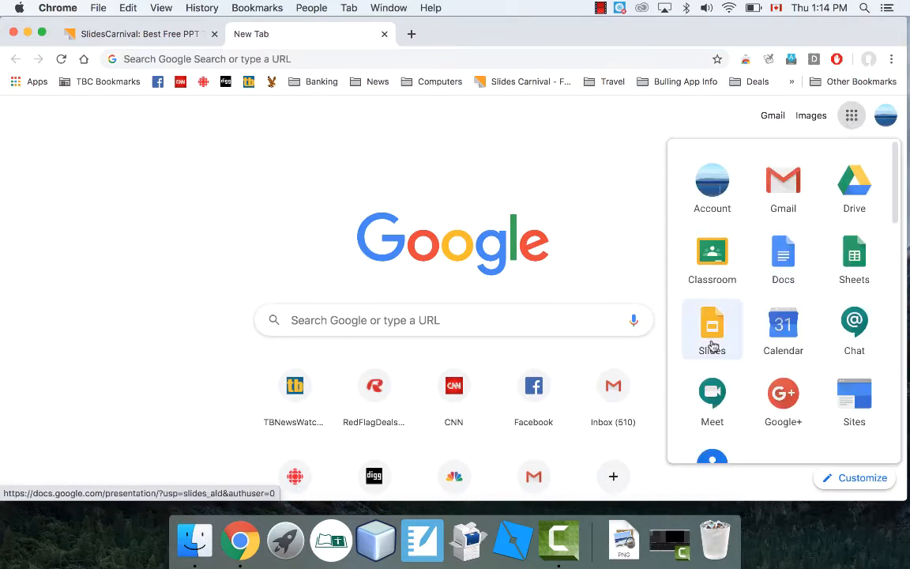
Start a blank Google Slides presentation and apply the Paperback theme from the Themes list.
{"action": "left_click", "coordinate": [711, 328]}
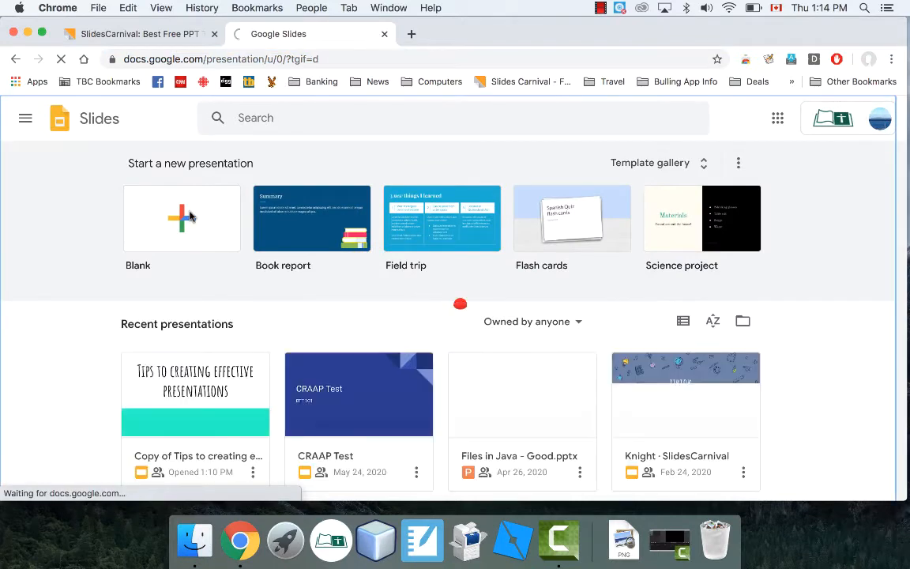
{"action": "left_click", "coordinate": [181, 218]}
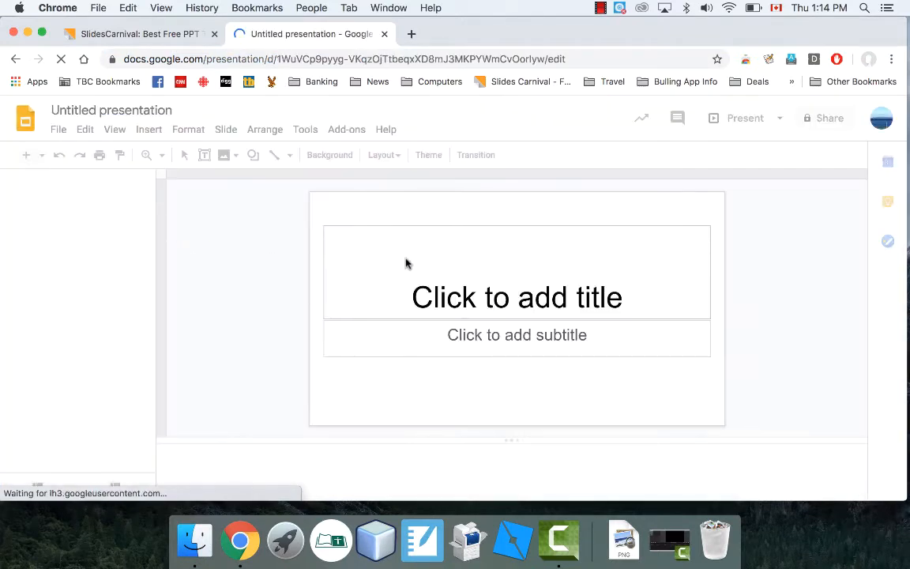
{"action": "left_click", "coordinate": [428, 154]}
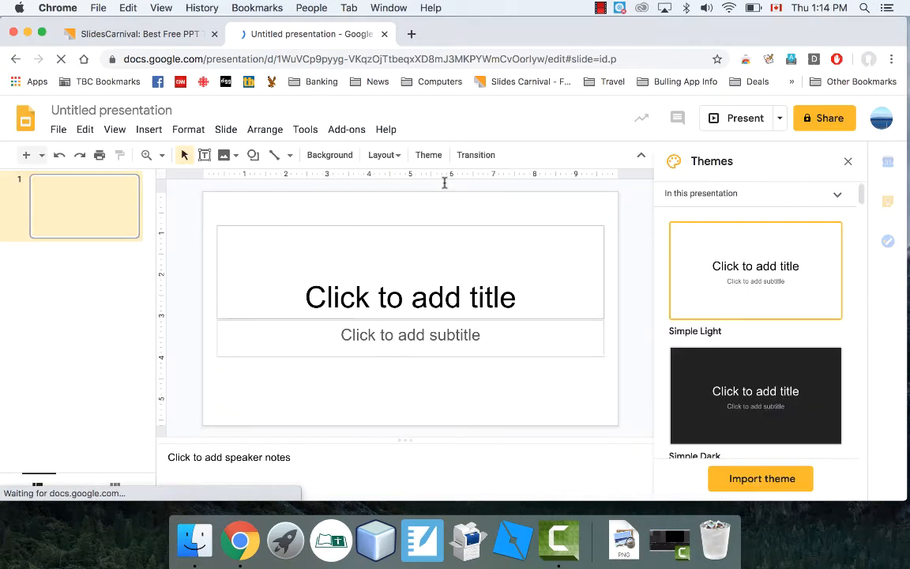
{"action": "scroll", "scroll_direction": "down", "scroll_amount": 3}
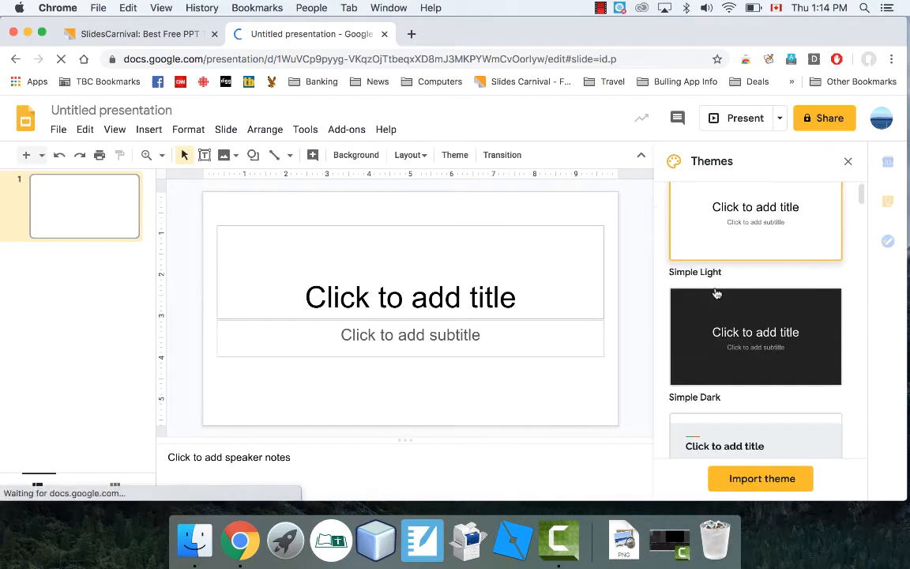
{"action": "scroll", "scroll_direction": "down", "scroll_amount": 3}
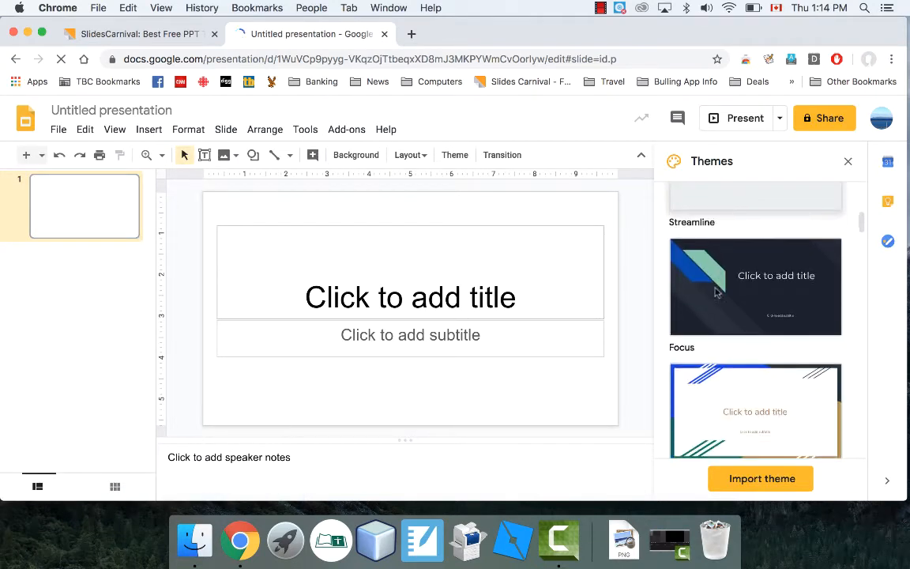
{"action": "scroll", "scroll_direction": "down", "scroll_amount": 3}
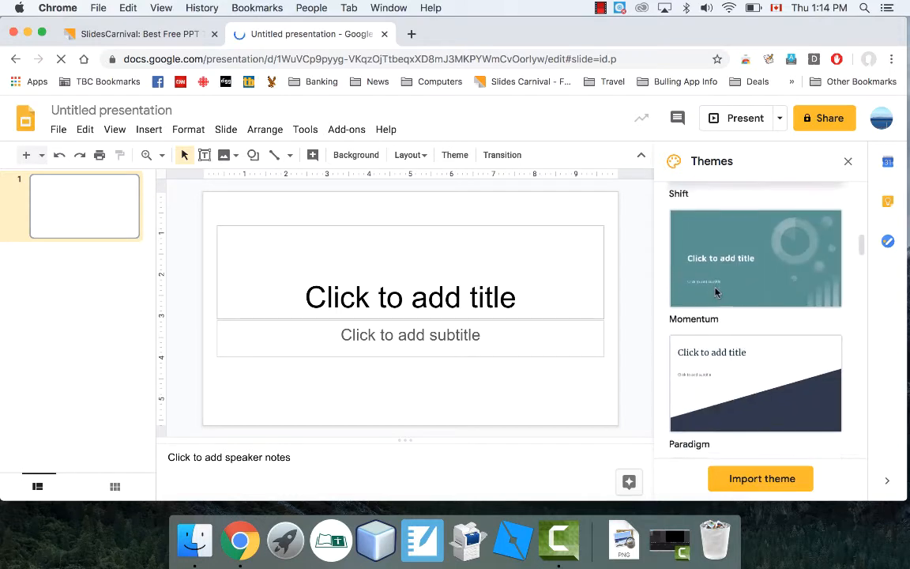
{"action": "scroll", "scroll_direction": "down", "scroll_amount": 3}
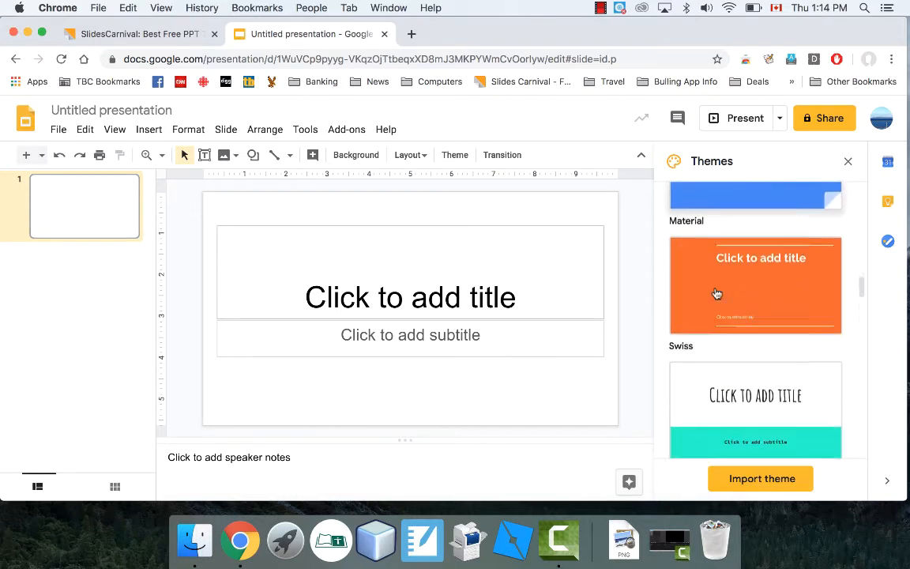
{"action": "scroll", "scroll_direction": "down", "scroll_amount": 3}
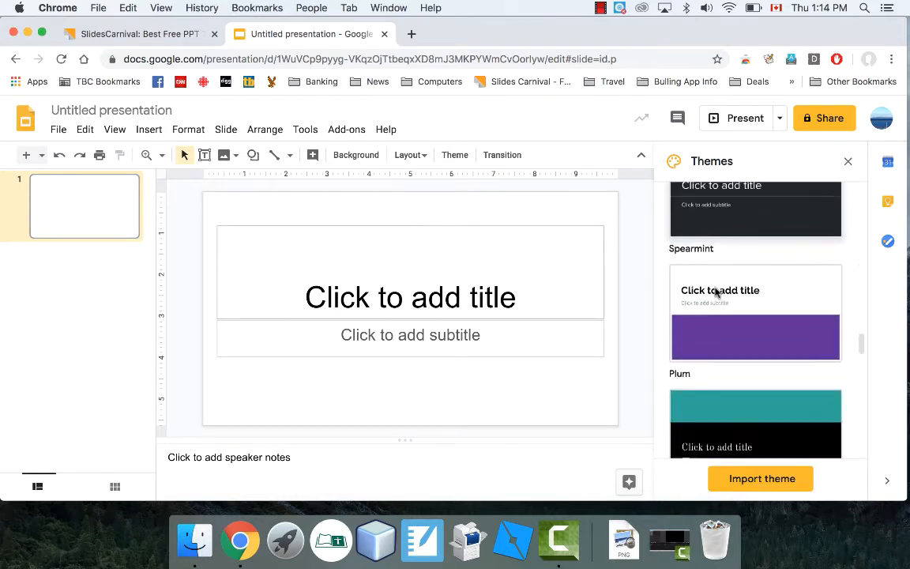
{"action": "scroll", "scroll_direction": "down", "scroll_amount": 3}
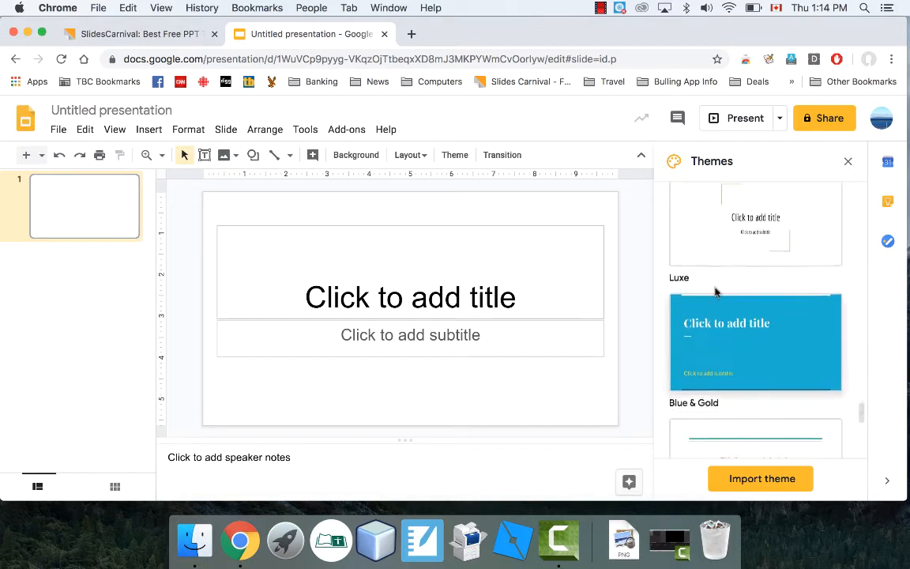
{"action": "scroll", "scroll_direction": "down", "scroll_amount": 3}
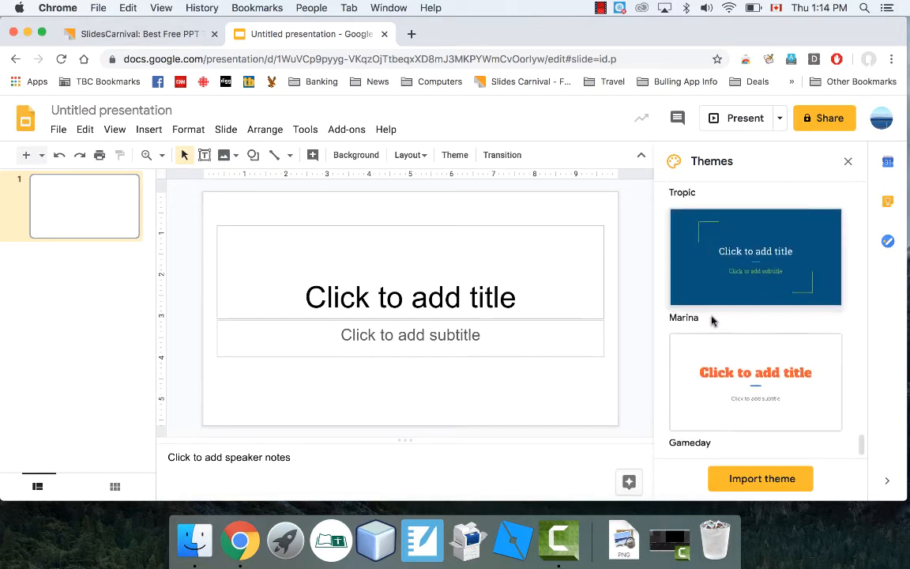
{"action": "scroll", "scroll_direction": "down", "scroll_amount": 3}
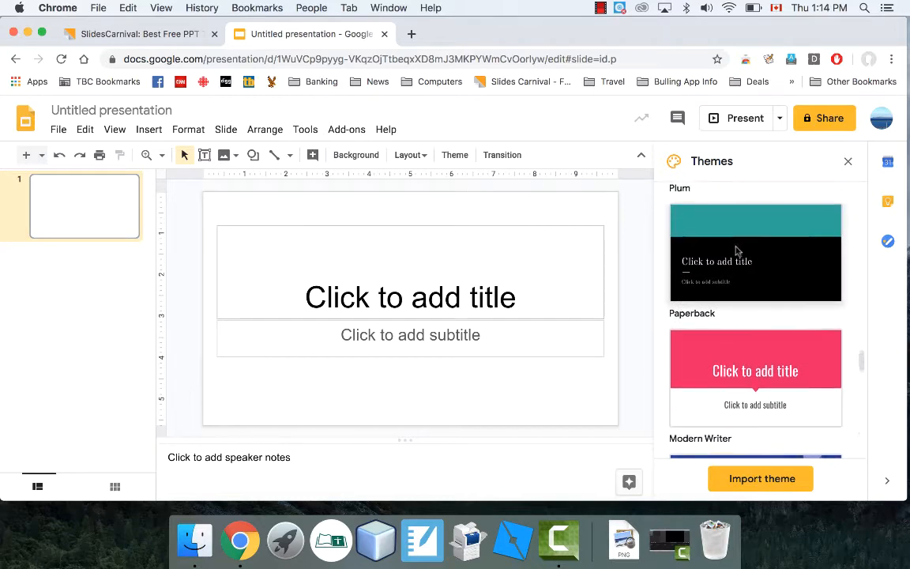
{"action": "left_click", "coordinate": [755, 253]}
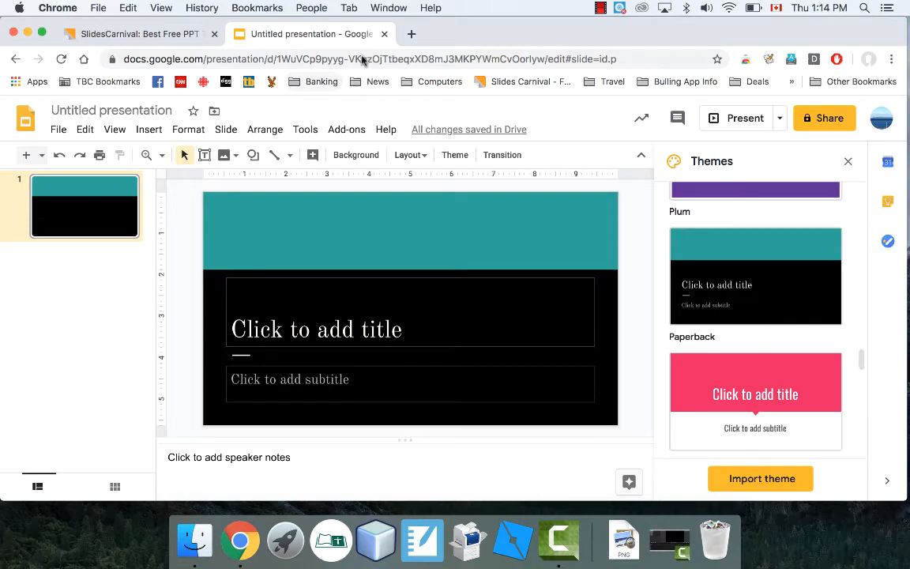
Return to SlidesCarnival and open the Dardanius presentation template page.
{"action": "left_click", "coordinate": [135, 33]}
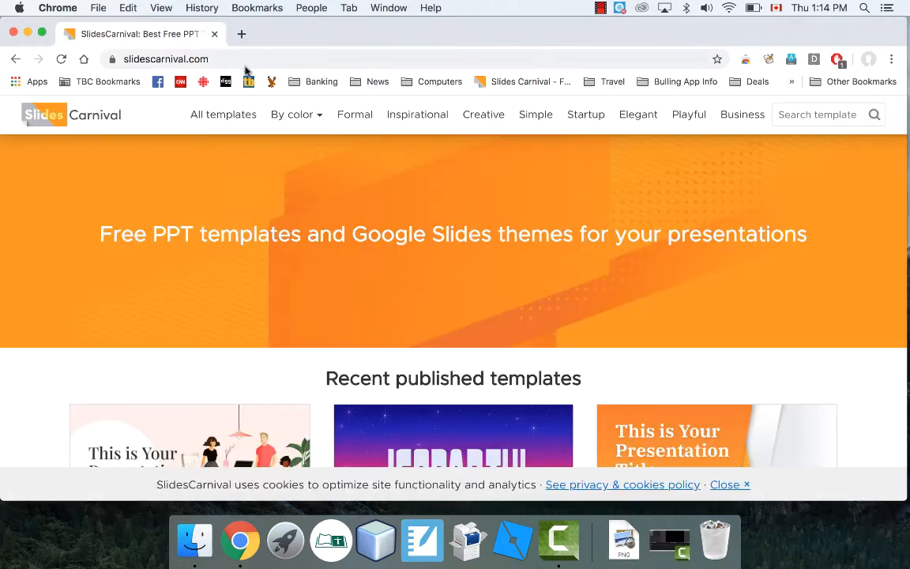
{"action": "scroll", "scroll_direction": "down", "scroll_amount": 3}
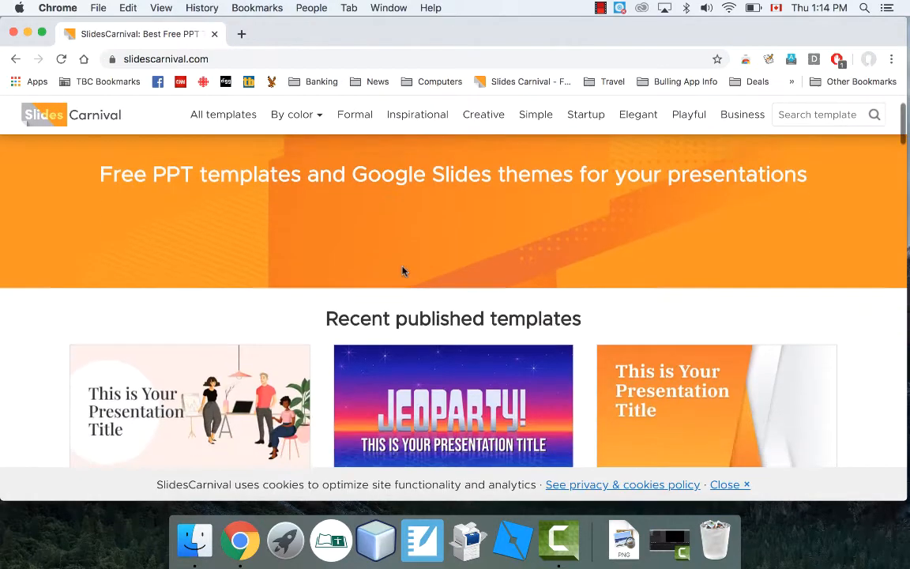
{"action": "scroll", "scroll_direction": "down", "scroll_amount": 3}
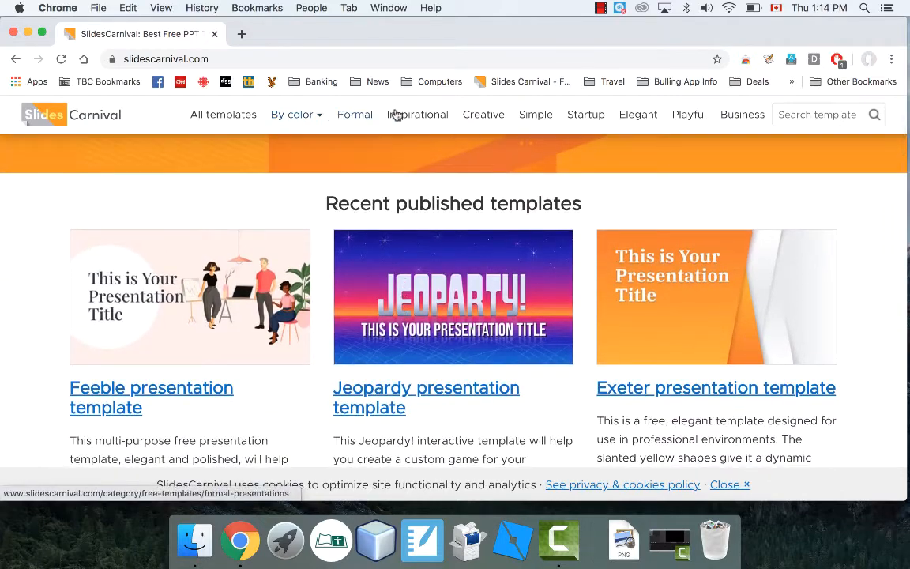
{"action": "scroll", "scroll_direction": "down", "scroll_amount": 3}
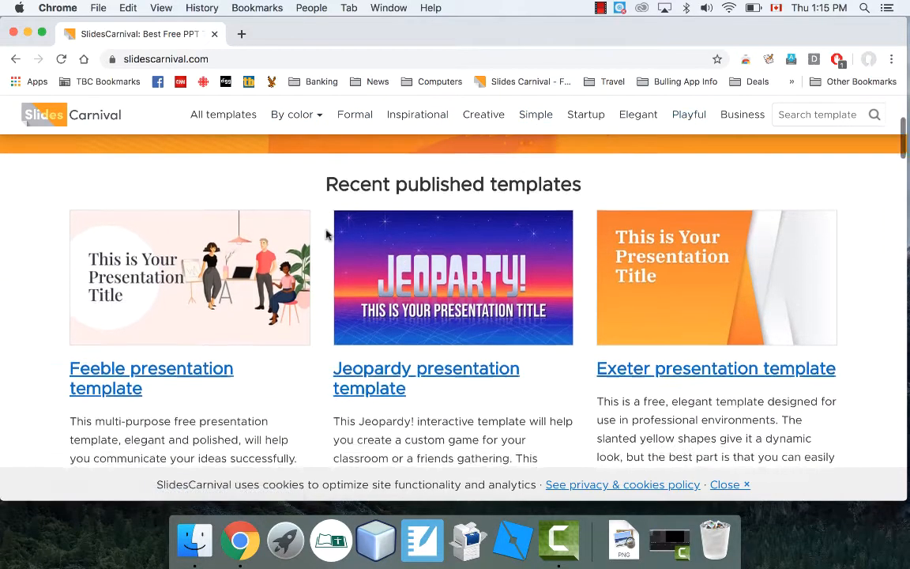
{"action": "scroll", "scroll_direction": "down", "scroll_amount": 3}
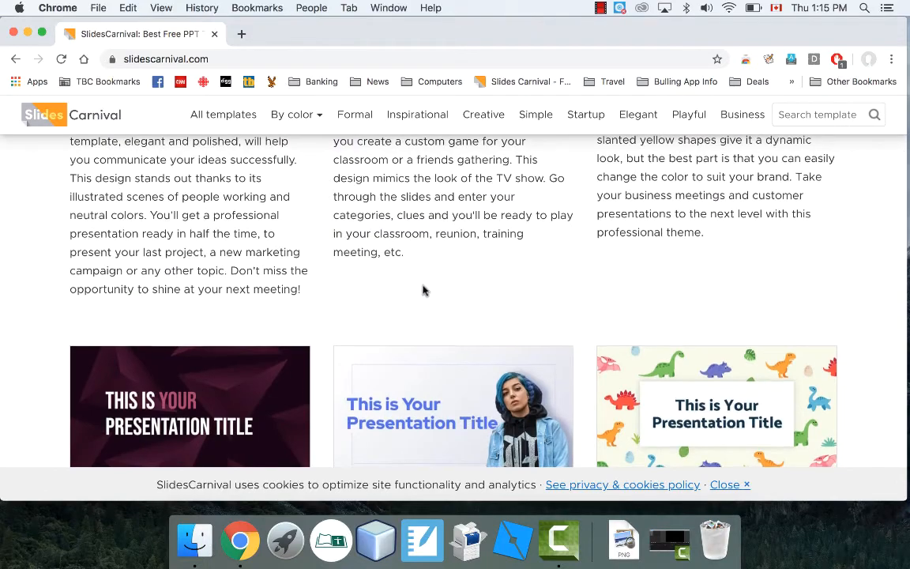
{"action": "scroll", "scroll_direction": "down", "scroll_amount": 3}
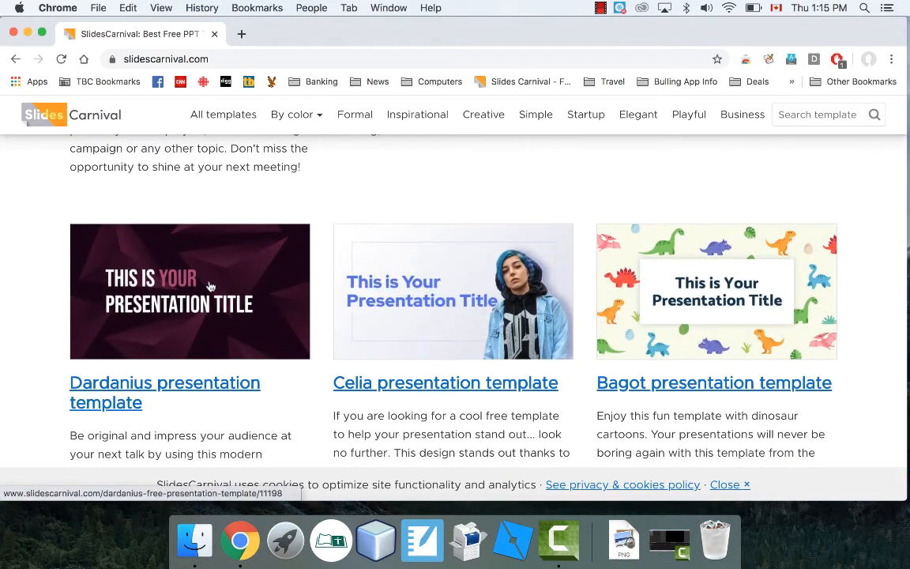
{"action": "mouse_move", "coordinate": [154, 382]}
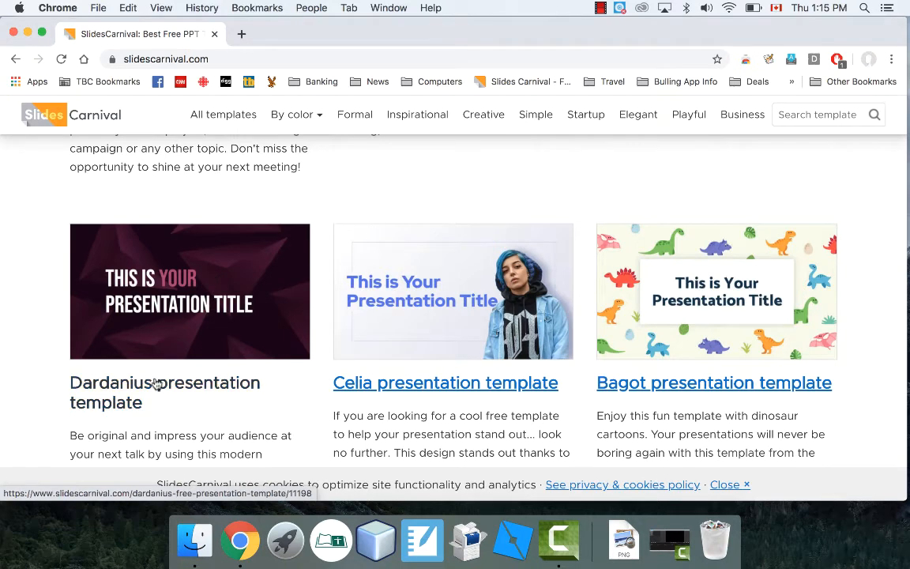
{"action": "left_click", "coordinate": [164, 392]}
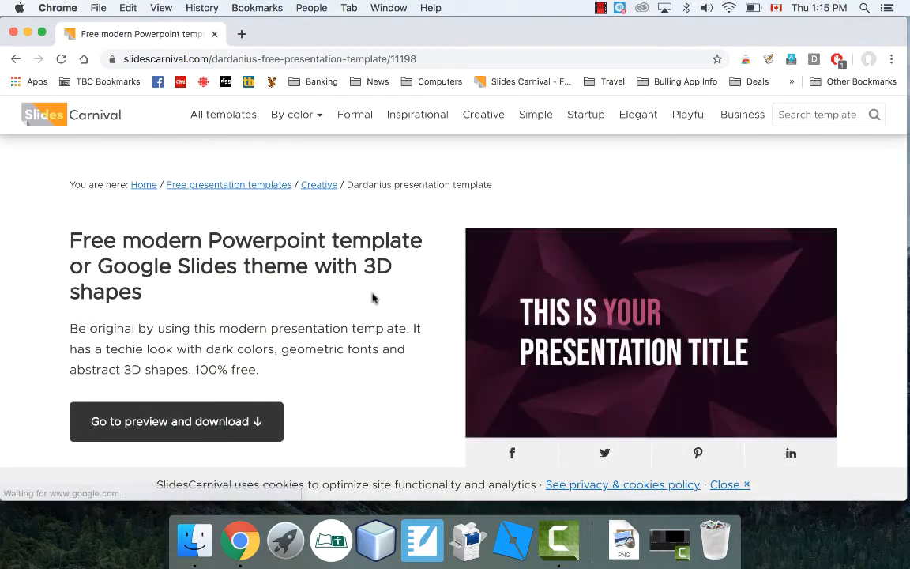
Preview a few Dardanius slides and launch it with 'Use as Google Slides theme'.
{"action": "scroll", "scroll_direction": "down", "scroll_amount": 3}
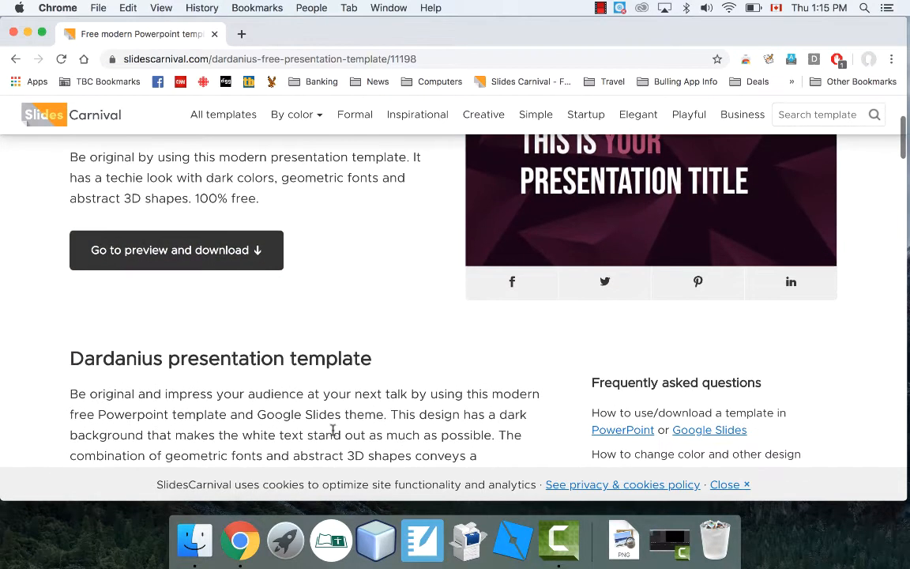
{"action": "left_click", "coordinate": [176, 250]}
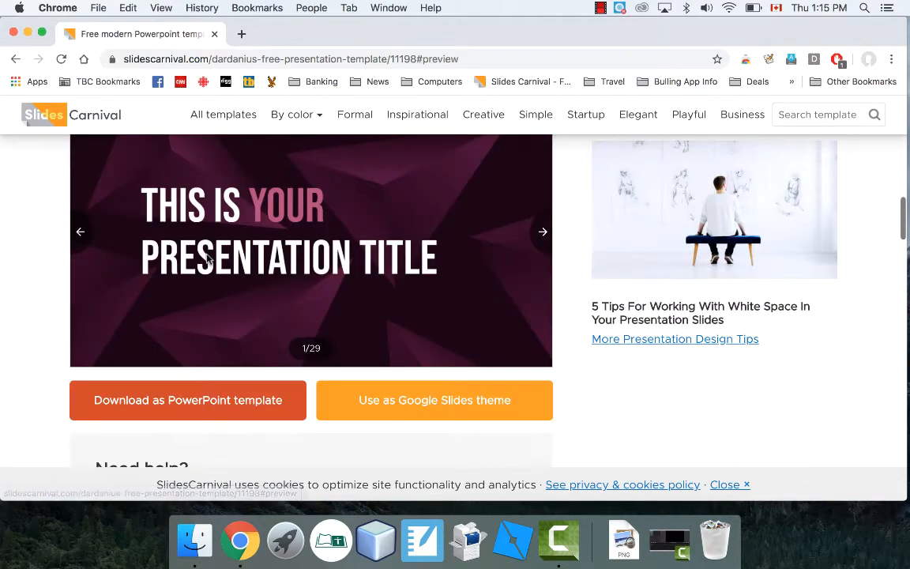
{"action": "left_click", "coordinate": [543, 230]}
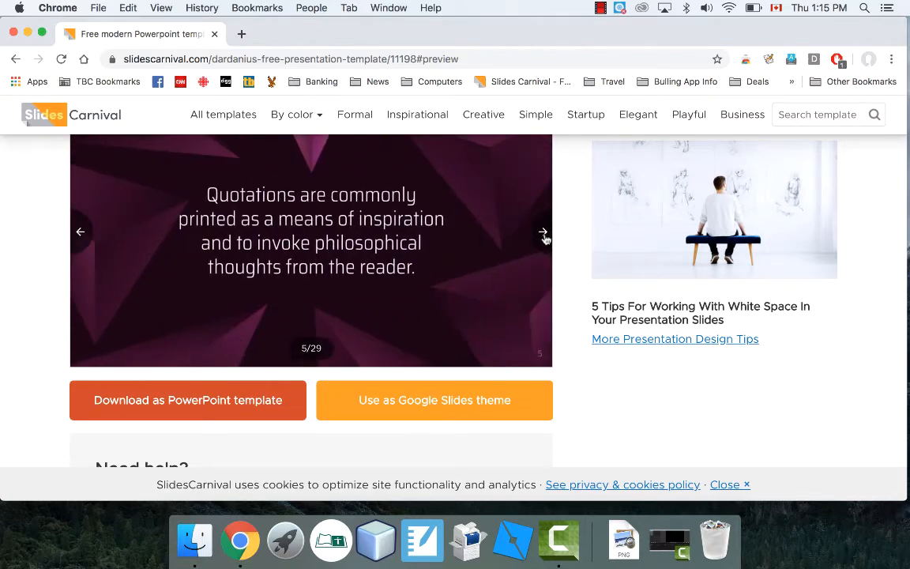
{"action": "left_click", "coordinate": [544, 230]}
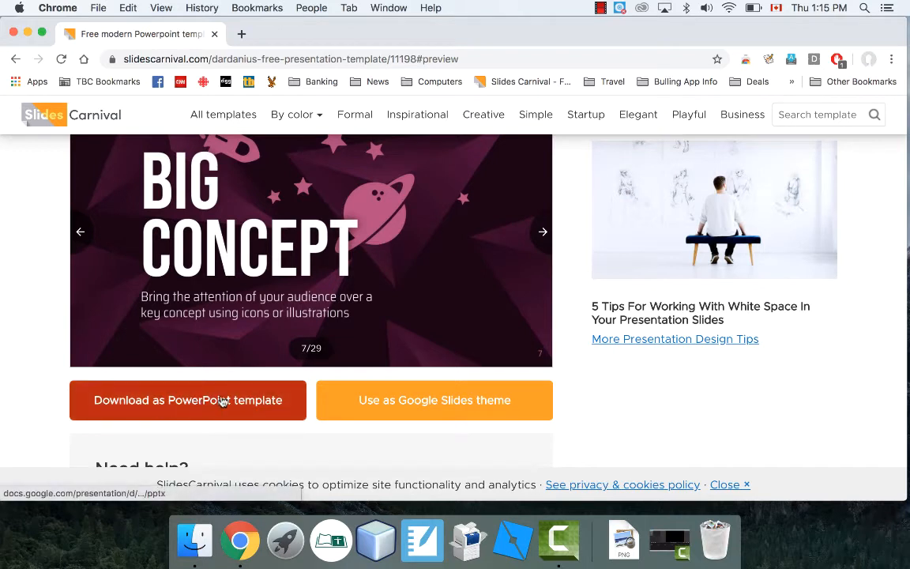
{"action": "mouse_move", "coordinate": [446, 404]}
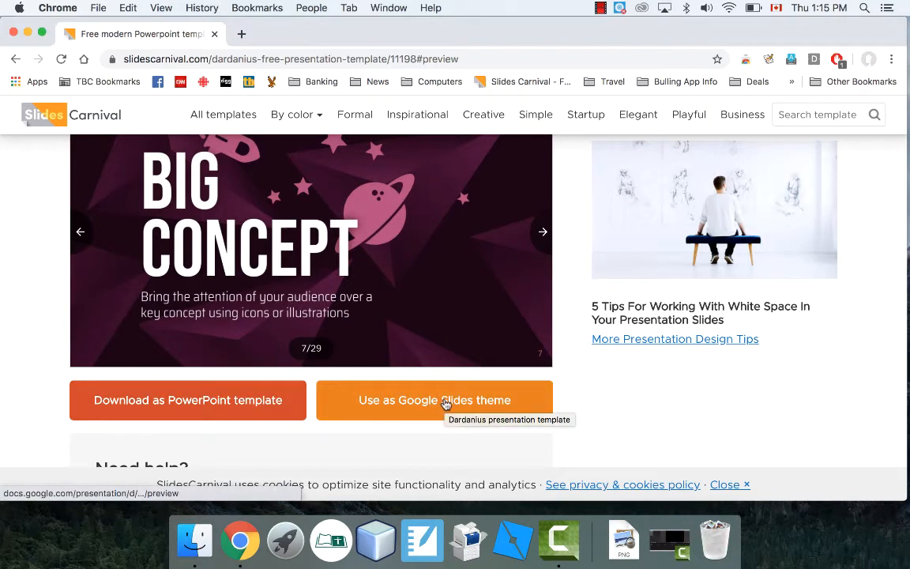
{"action": "left_click", "coordinate": [434, 400]}
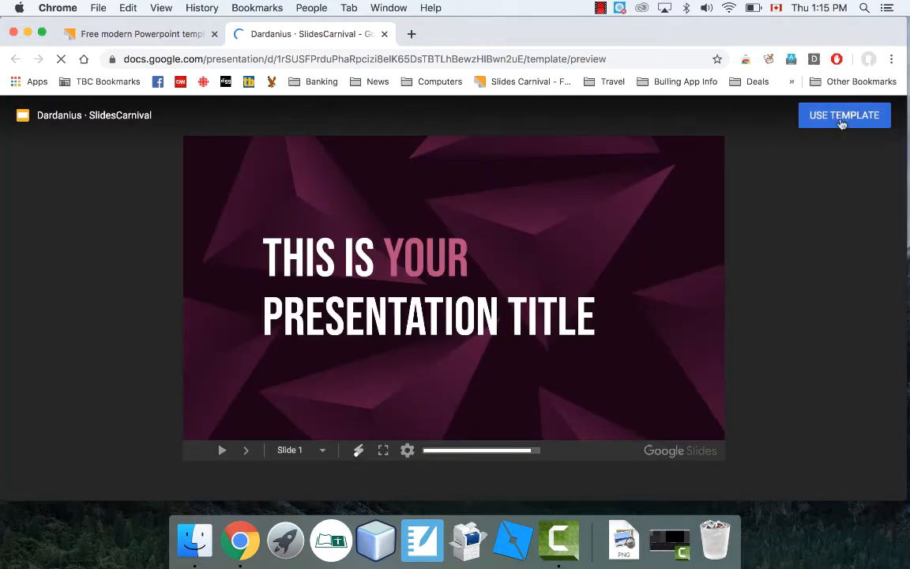
Make an editable copy with USE TEMPLATE and retype the slide 1 title as MR. ROZON'S.
{"action": "left_click", "coordinate": [843, 113]}
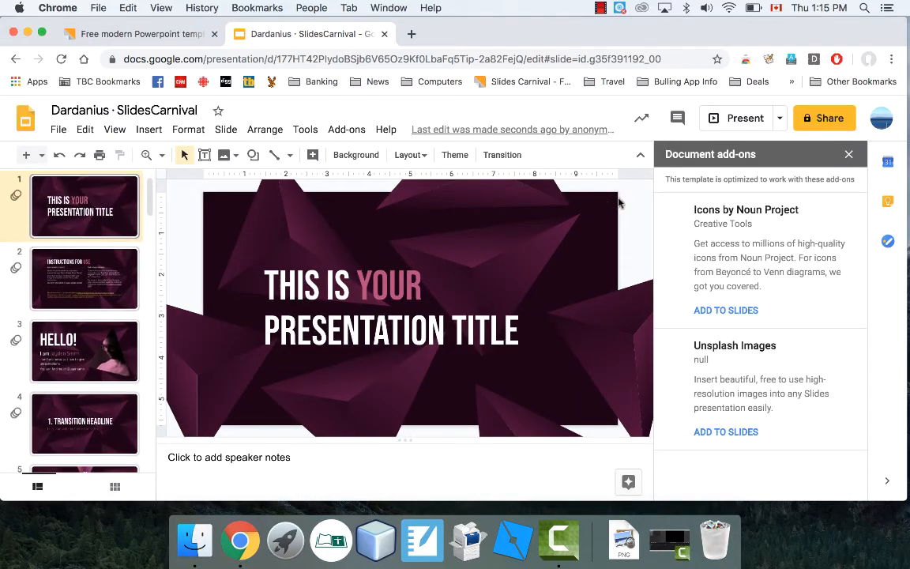
{"action": "left_click", "coordinate": [848, 155]}
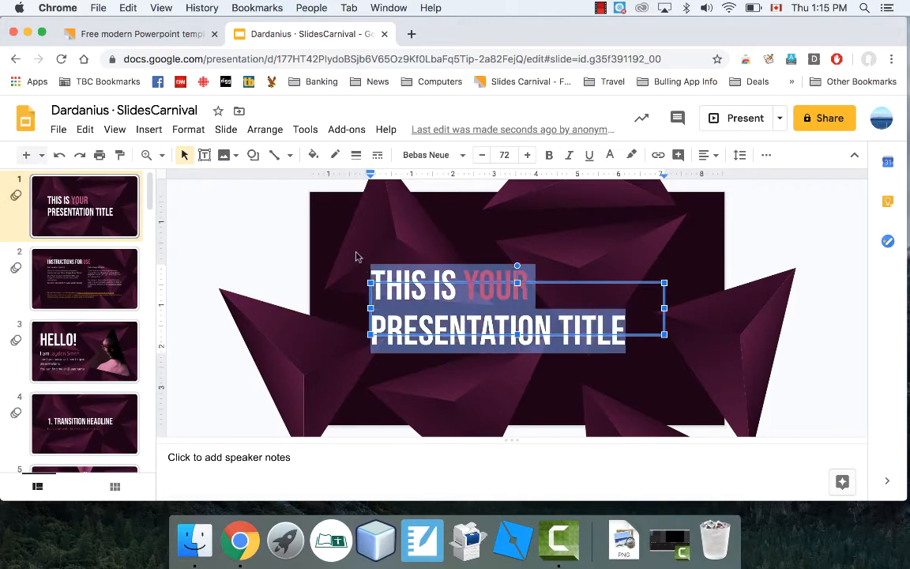
{"action": "type", "text": "MR. ROZON'S"}
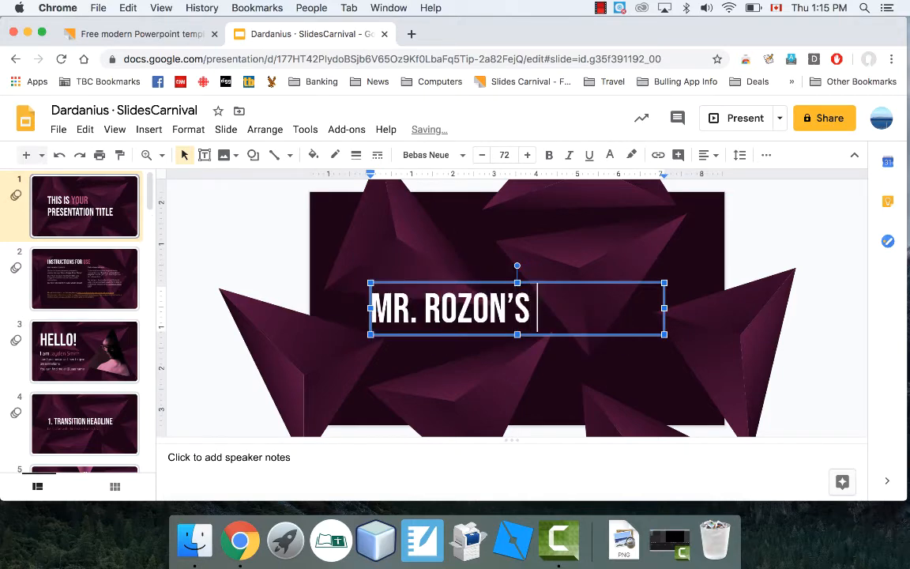
Finish the title as MR. ROZON'S PRESENTATION, then browse the filmstrip to the end and back.
{"action": "type", "text": "PRESENTA"}
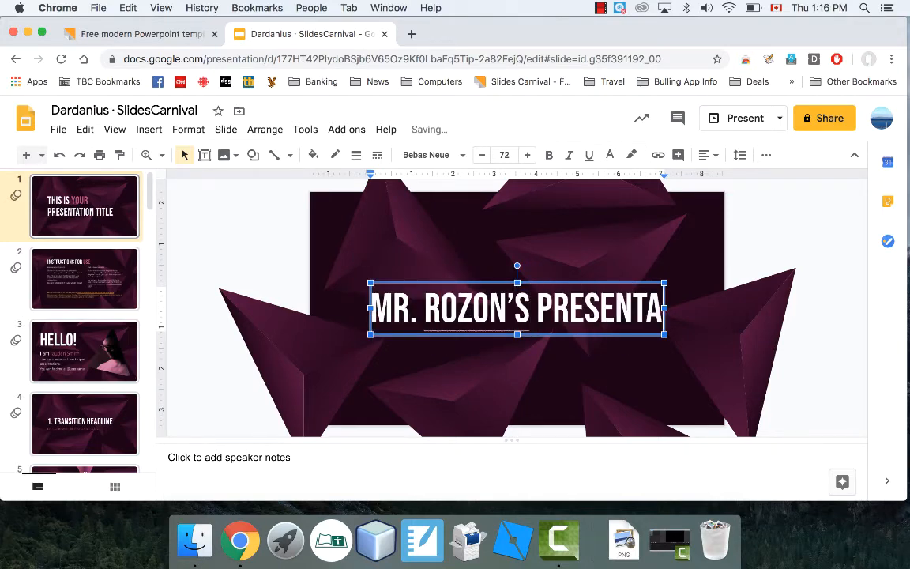
{"action": "left_click", "coordinate": [256, 260]}
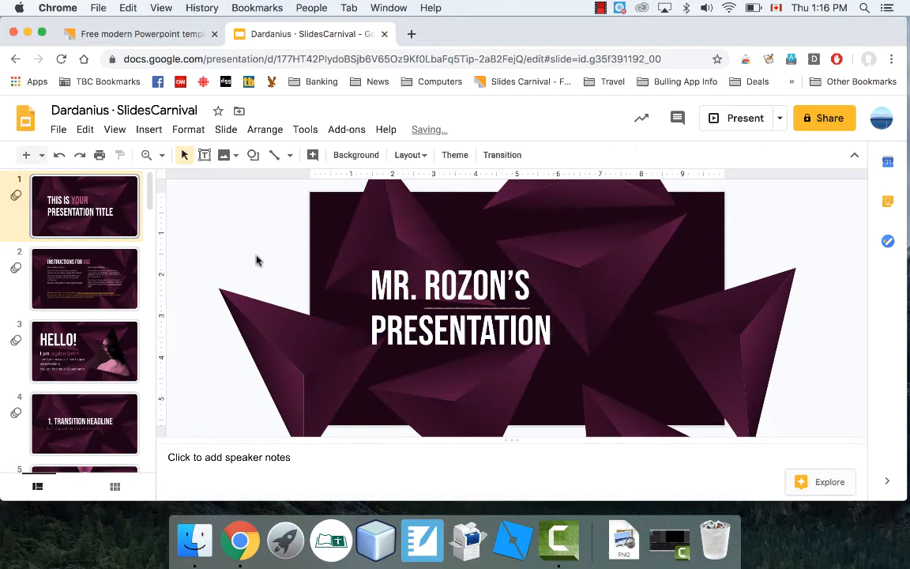
{"action": "left_click", "coordinate": [86, 351]}
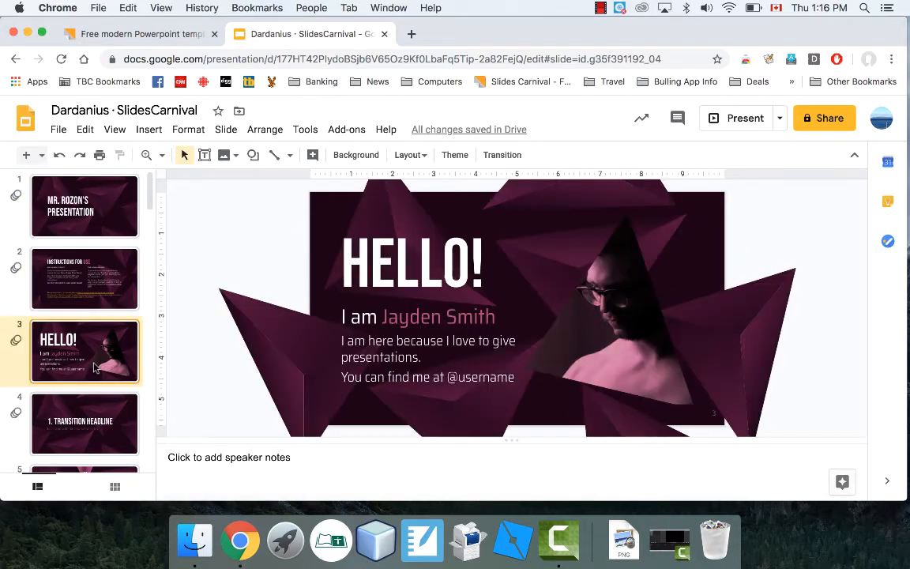
{"action": "scroll", "scroll_direction": "down", "scroll_amount": 3}
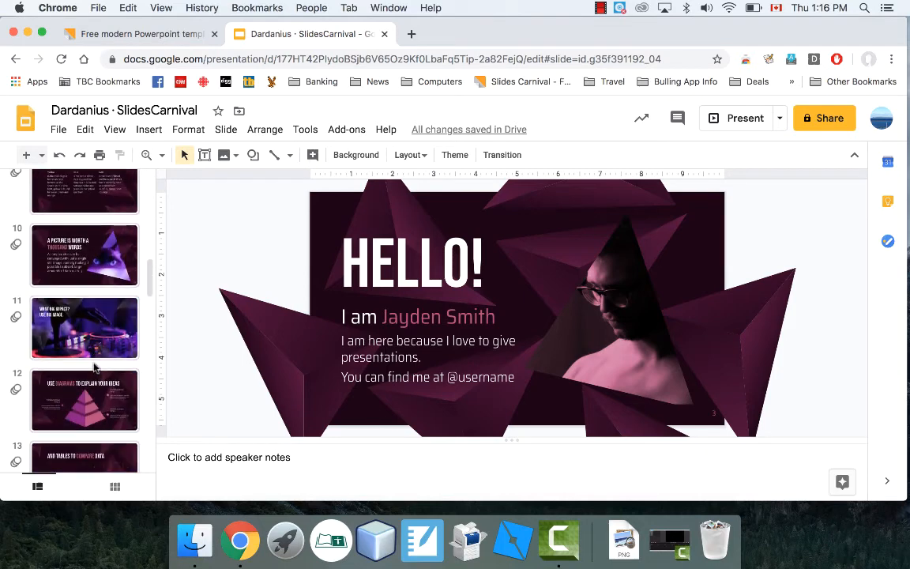
{"action": "scroll", "scroll_direction": "down", "scroll_amount": 3}
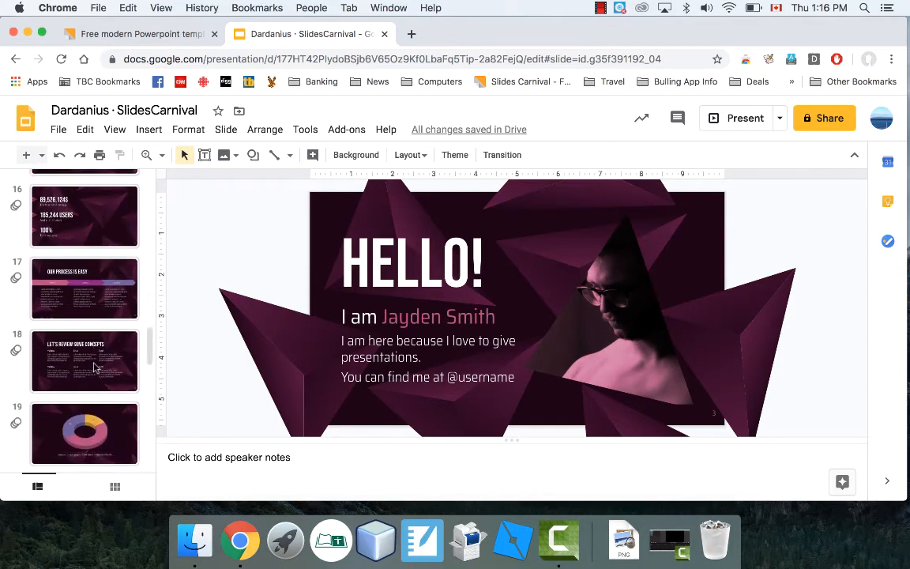
{"action": "scroll", "scroll_direction": "down", "scroll_amount": 3}
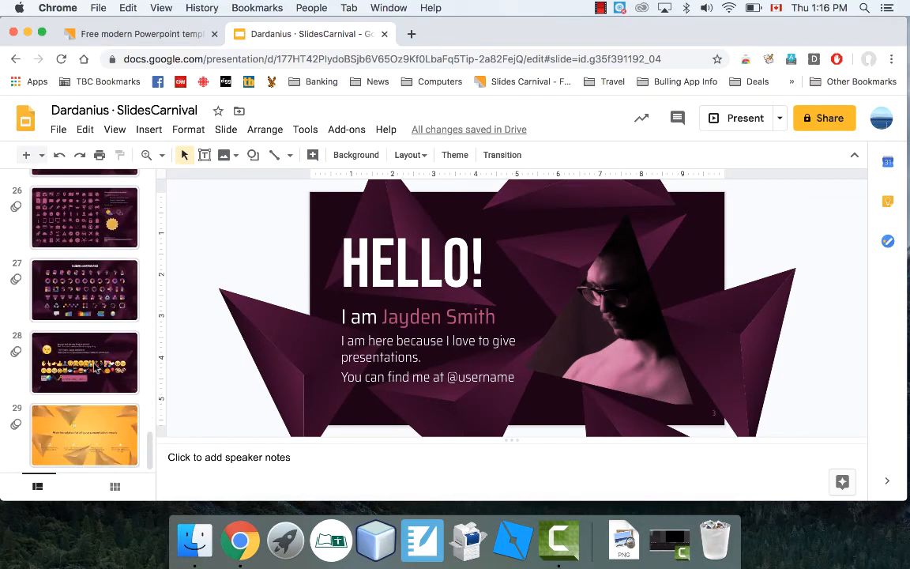
{"action": "scroll", "scroll_direction": "up", "scroll_amount": 3}
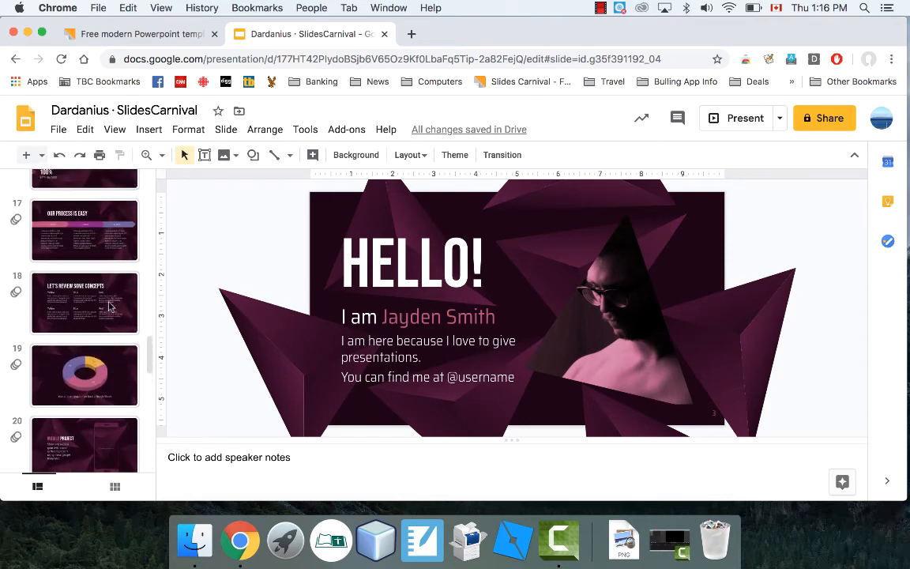
{"action": "scroll", "scroll_direction": "up", "scroll_amount": 3}
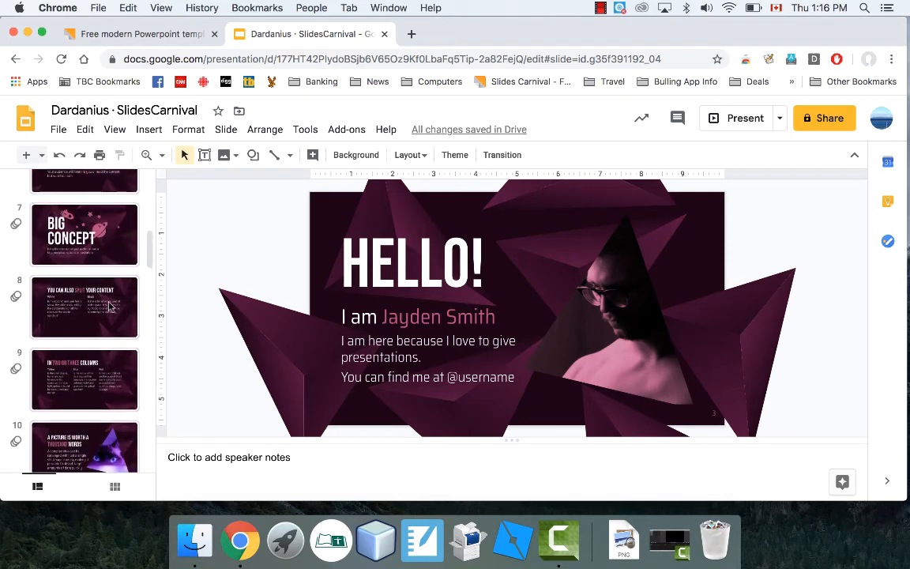
{"action": "scroll", "scroll_direction": "up", "scroll_amount": 3}
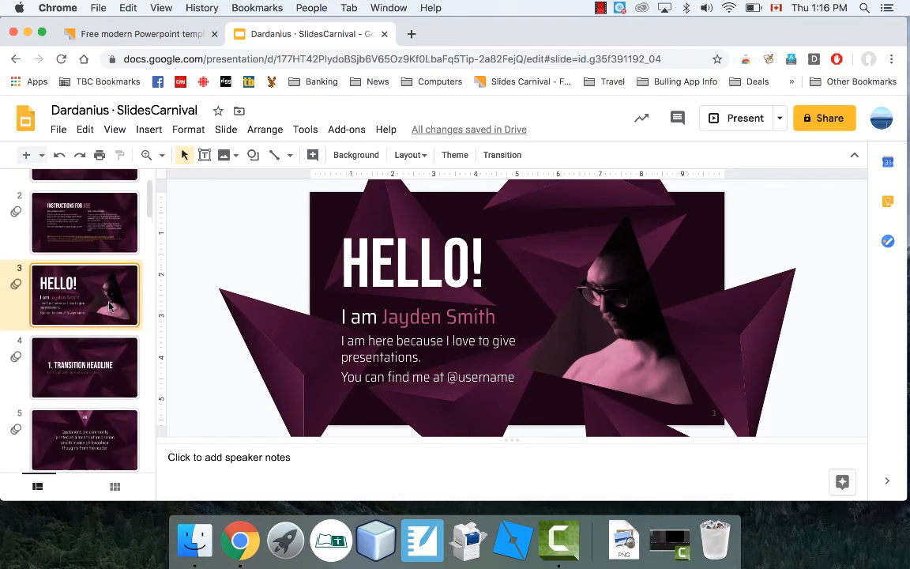
{"action": "scroll", "scroll_direction": "up", "scroll_amount": 3}
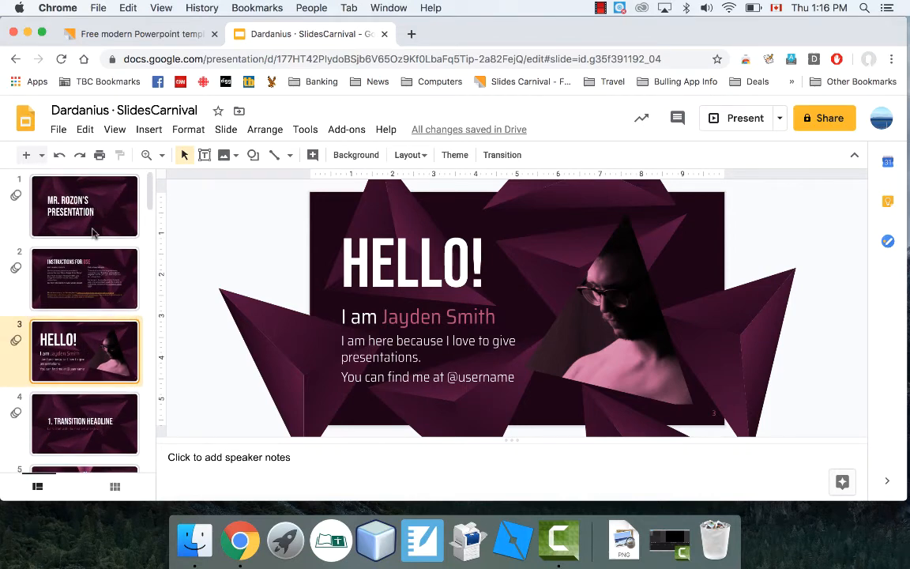
Delete the Big Concept slide and the In Two or Three Columns slide from the filmstrip.
{"action": "left_click", "coordinate": [86, 278]}
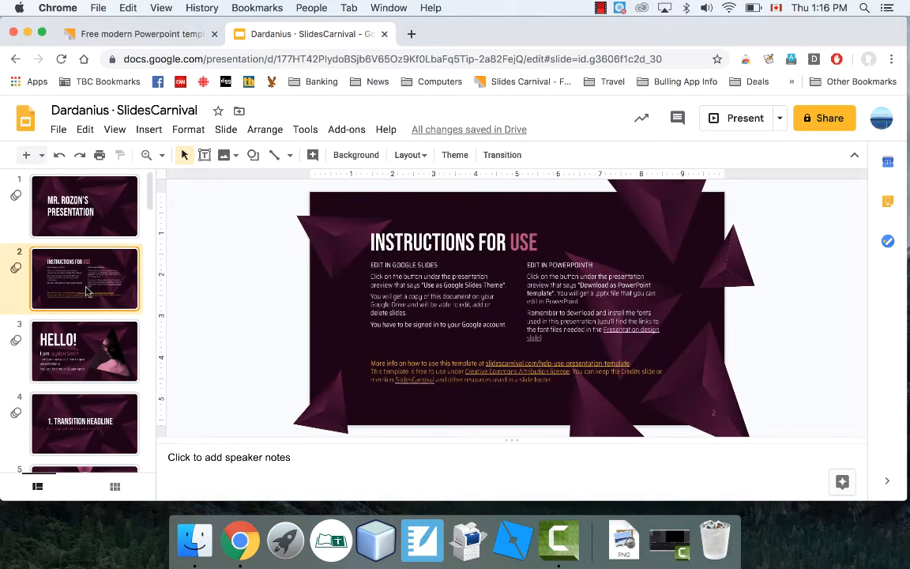
{"action": "left_click", "coordinate": [85, 351]}
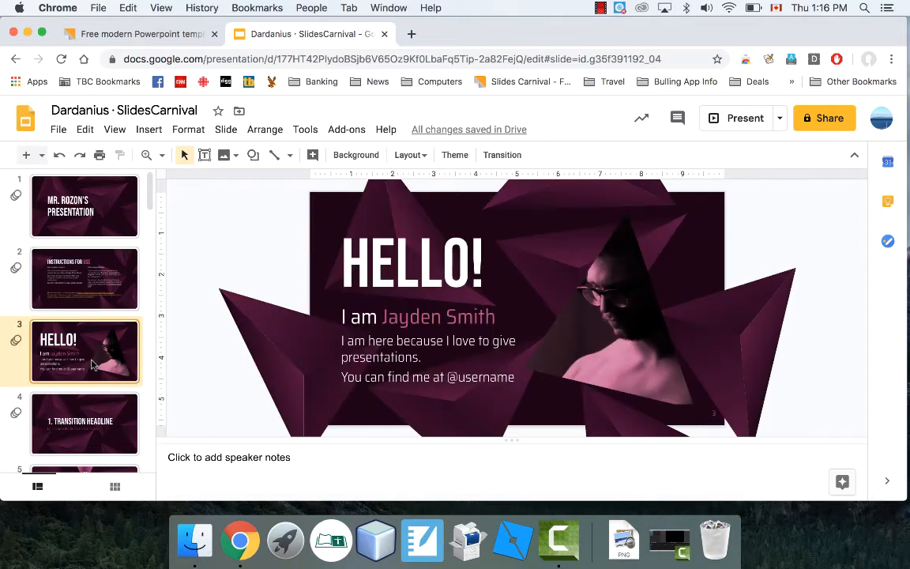
{"action": "left_click", "coordinate": [85, 385]}
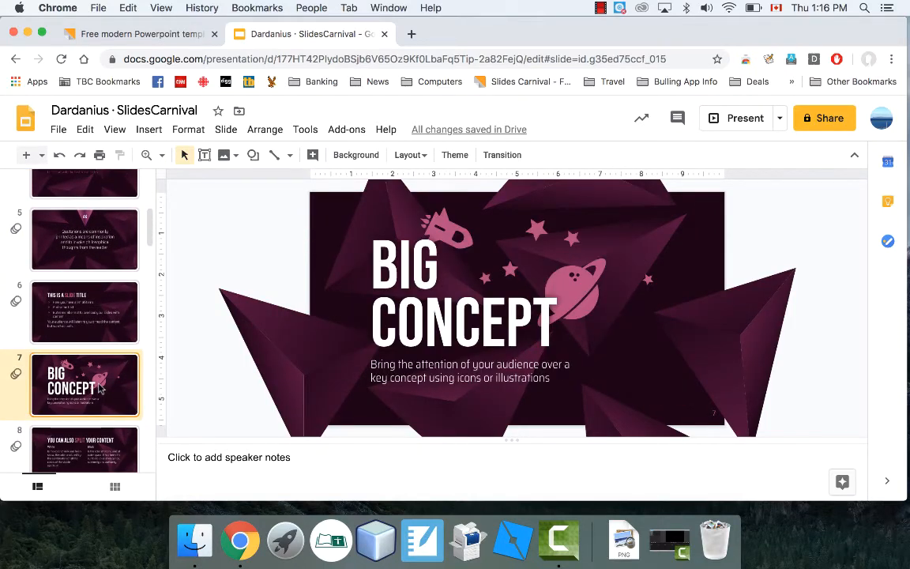
{"action": "right_click", "coordinate": [86, 385]}
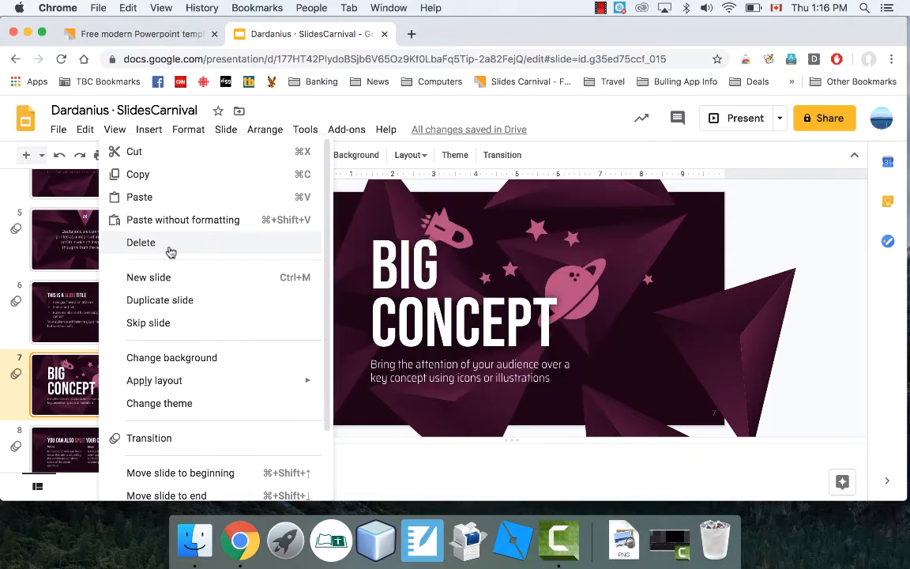
{"action": "left_click", "coordinate": [141, 243]}
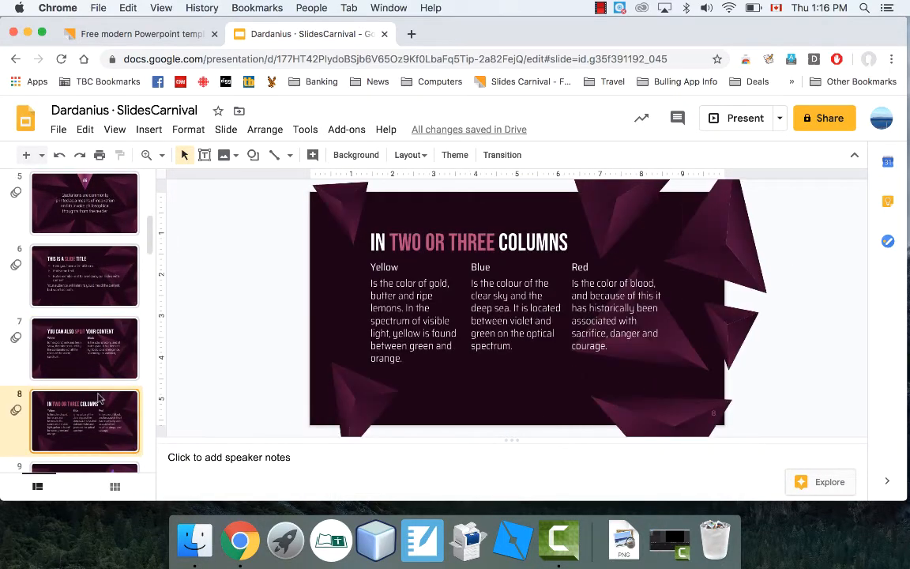
{"action": "right_click", "coordinate": [85, 420]}
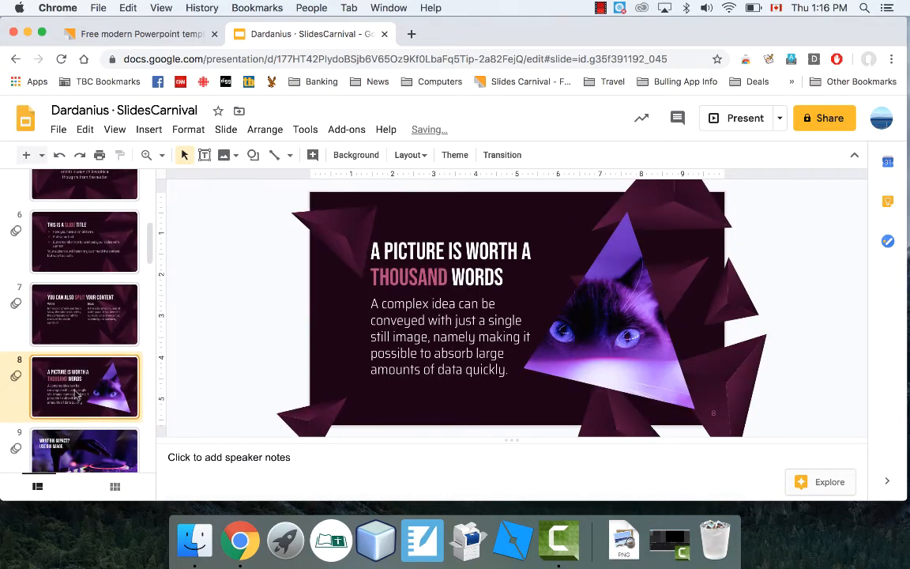
{"action": "scroll", "scroll_direction": "up", "scroll_amount": 3}
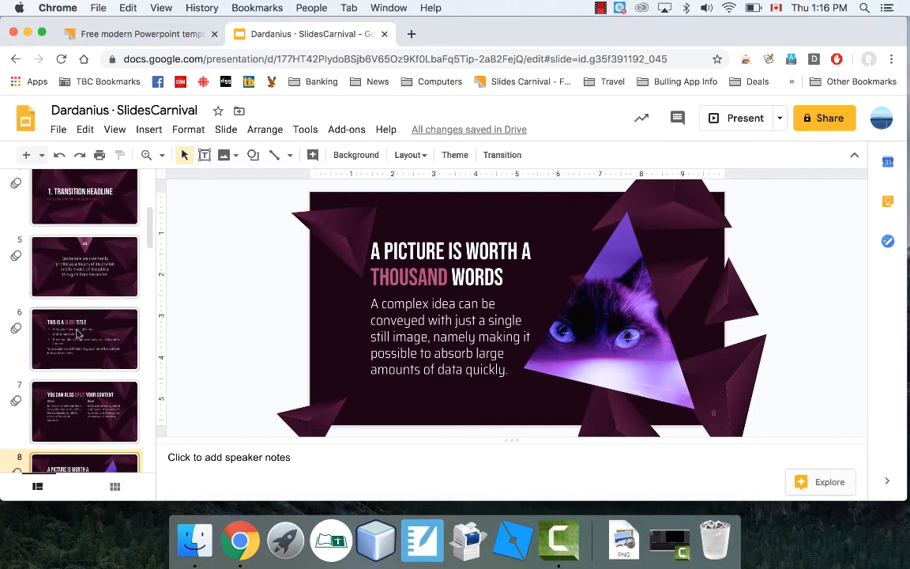
Delete the text slide and duplicate the 'This is a slide title' slide so two copies exist.
{"action": "left_click", "coordinate": [85, 338]}
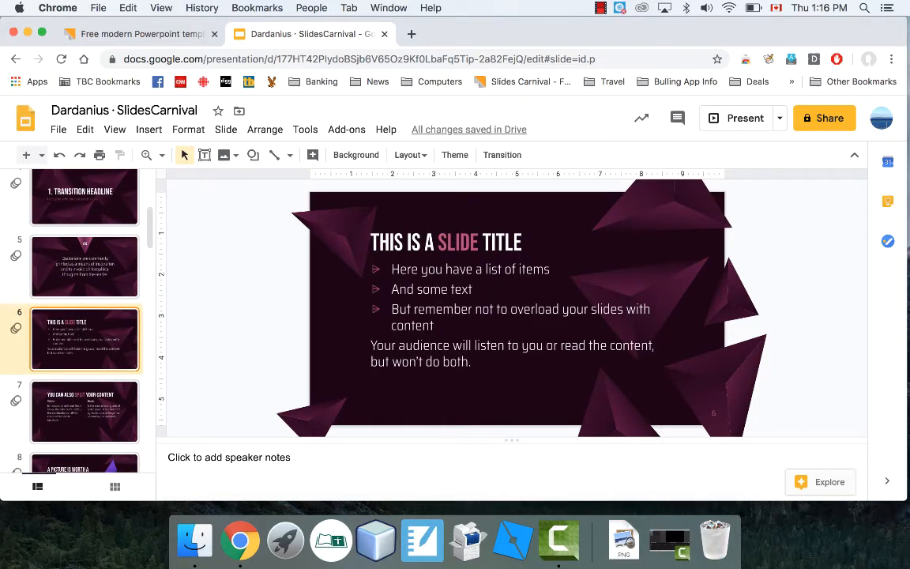
{"action": "right_click", "coordinate": [85, 265]}
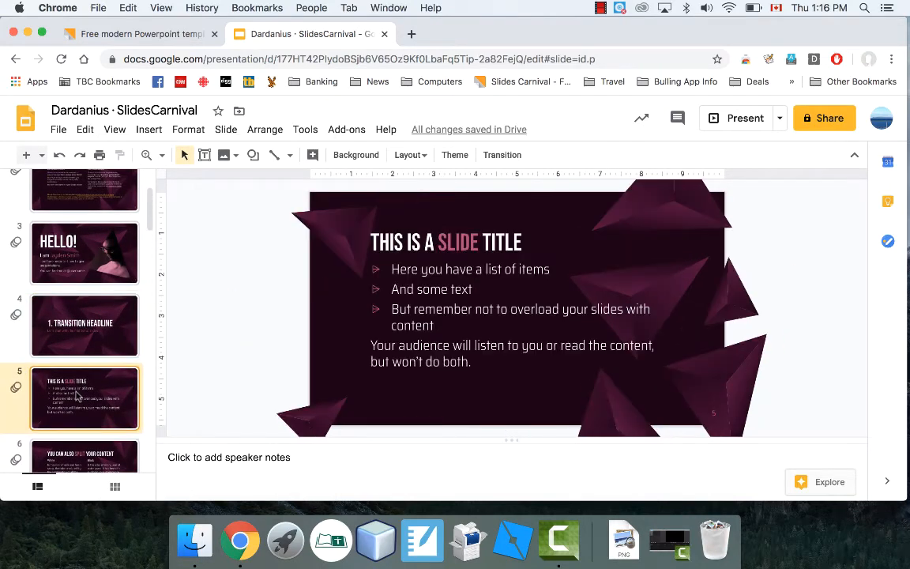
{"action": "right_click", "coordinate": [85, 398]}
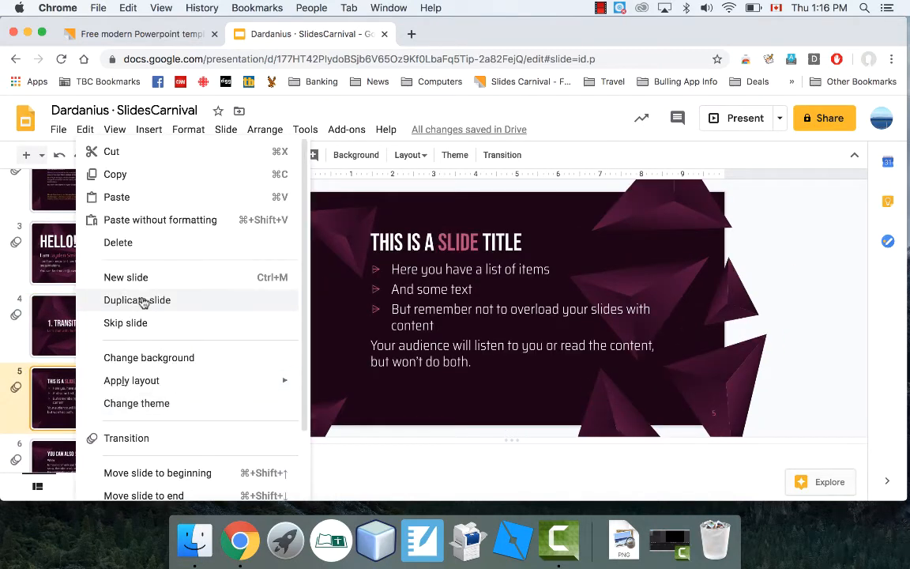
{"action": "left_click", "coordinate": [135, 300]}
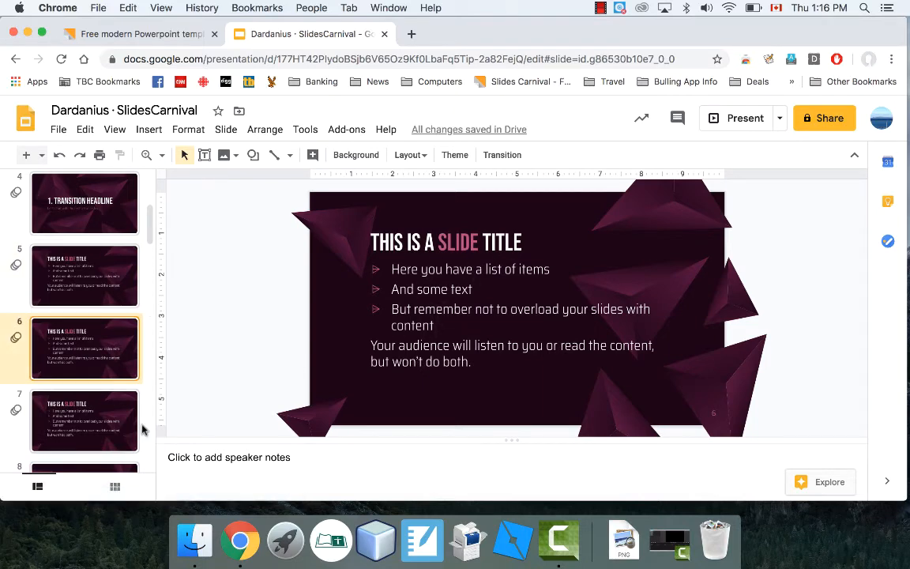
{"action": "scroll", "scroll_direction": "up", "scroll_amount": 3}
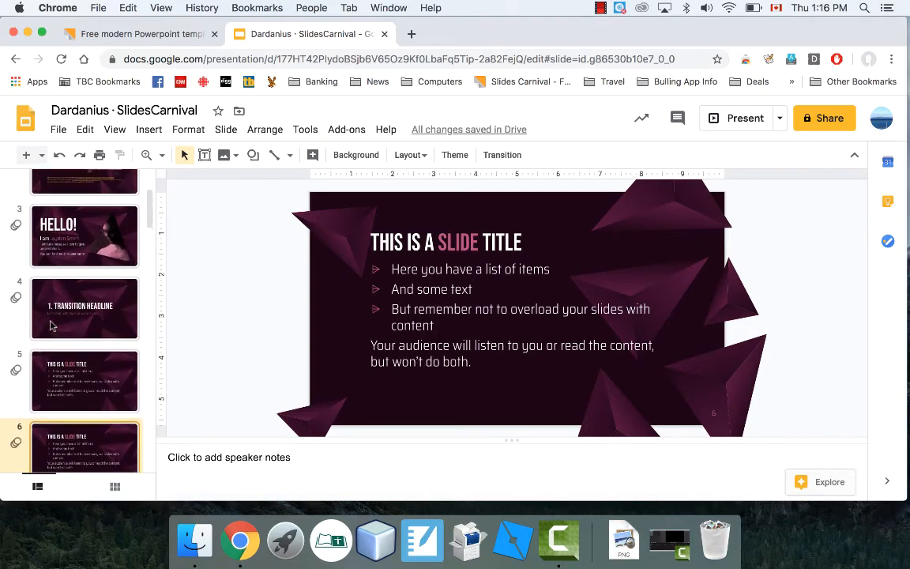
{"action": "scroll", "scroll_direction": "up", "scroll_amount": 3}
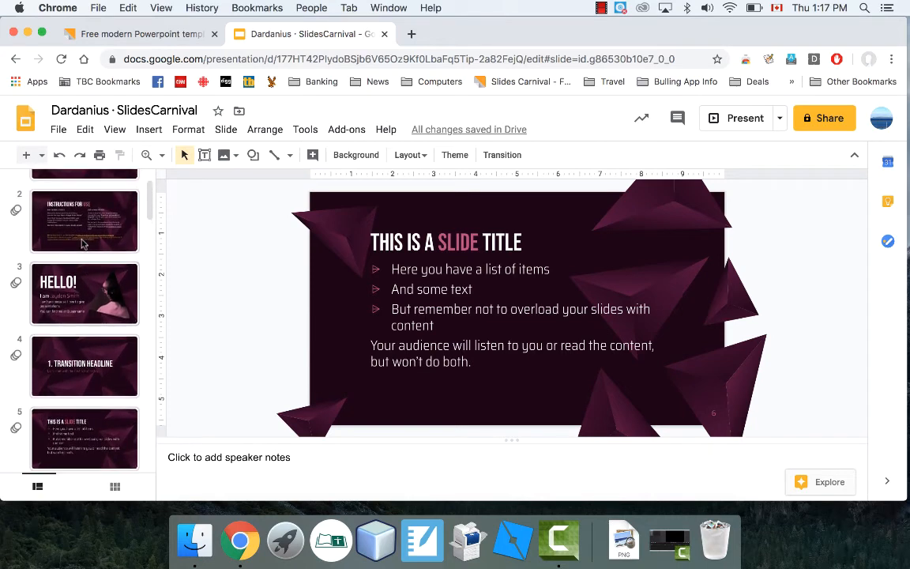
{"action": "scroll", "scroll_direction": "up", "scroll_amount": 3}
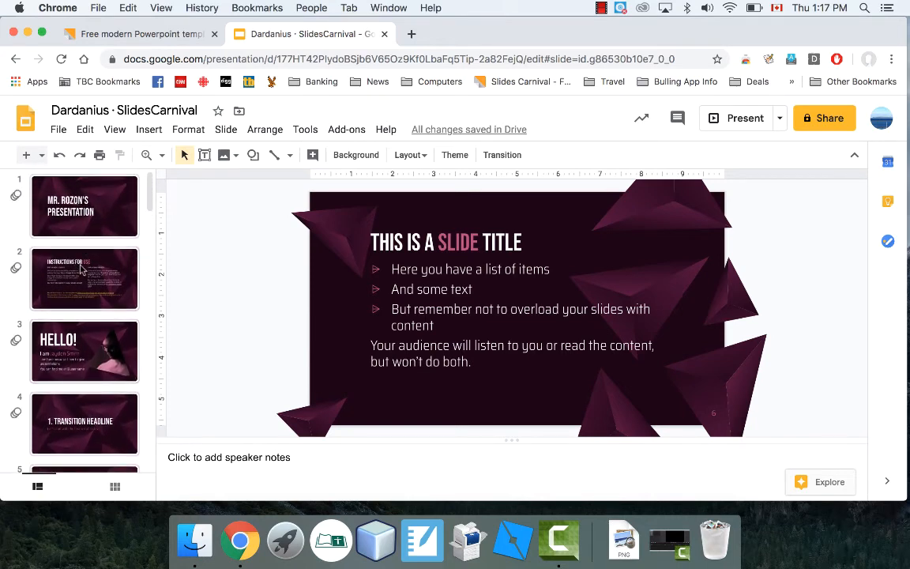
{"action": "scroll", "scroll_direction": "down", "scroll_amount": 3}
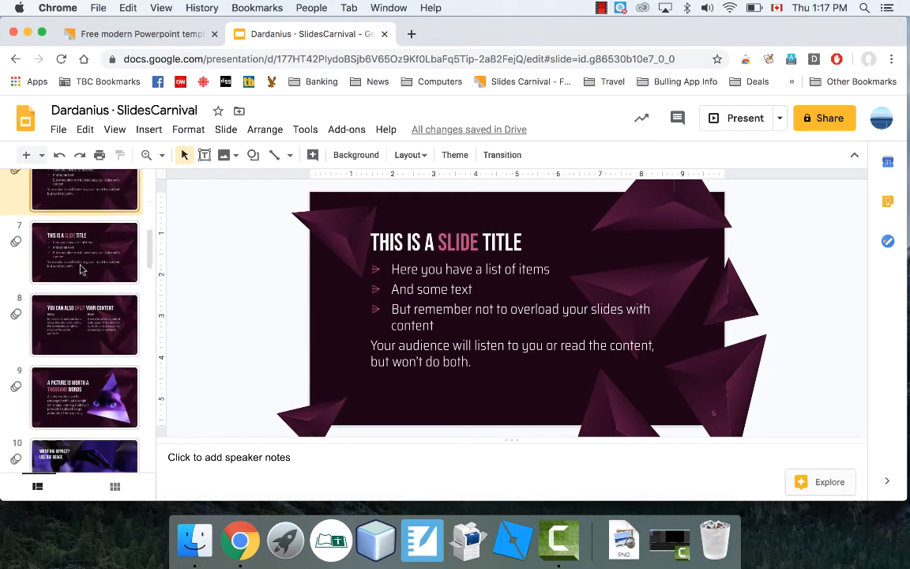
Delete the 'Want big impact? Use big image' slide and select the Instructions for Use slide.
{"action": "left_click", "coordinate": [86, 297]}
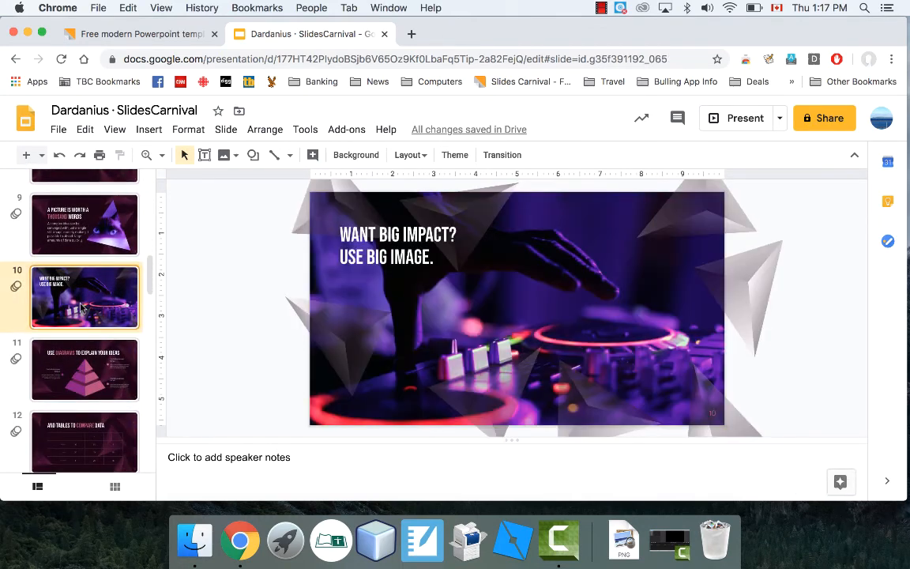
{"action": "right_click", "coordinate": [85, 296]}
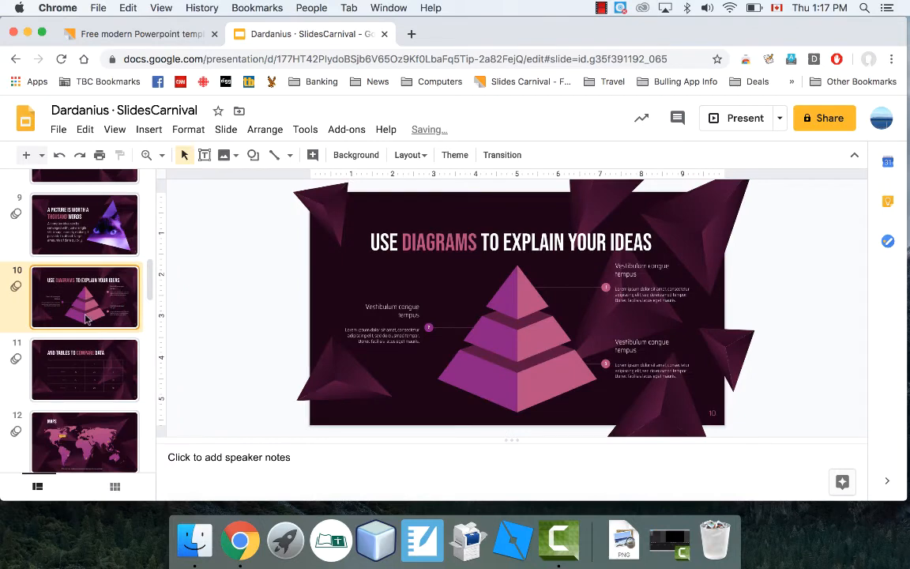
{"action": "scroll", "scroll_direction": "up", "scroll_amount": 3}
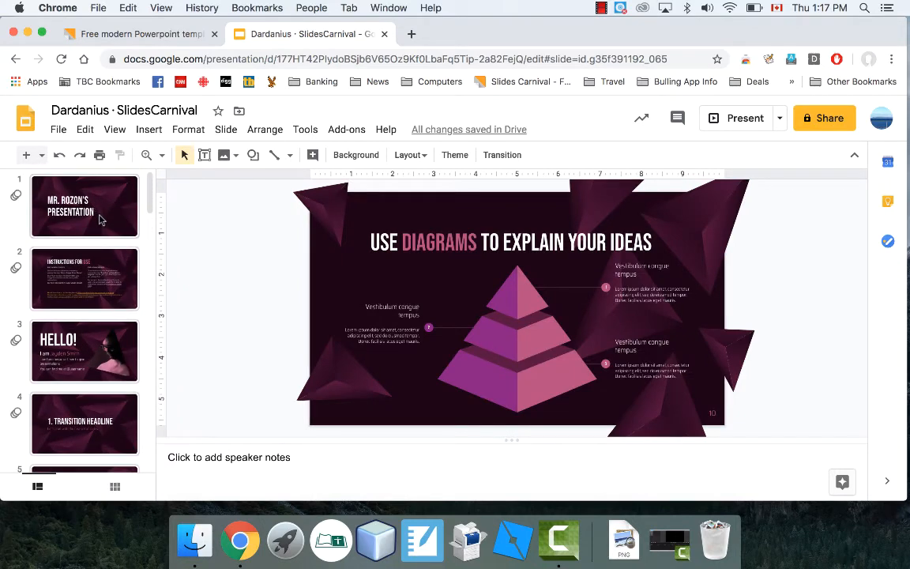
{"action": "left_click", "coordinate": [86, 278]}
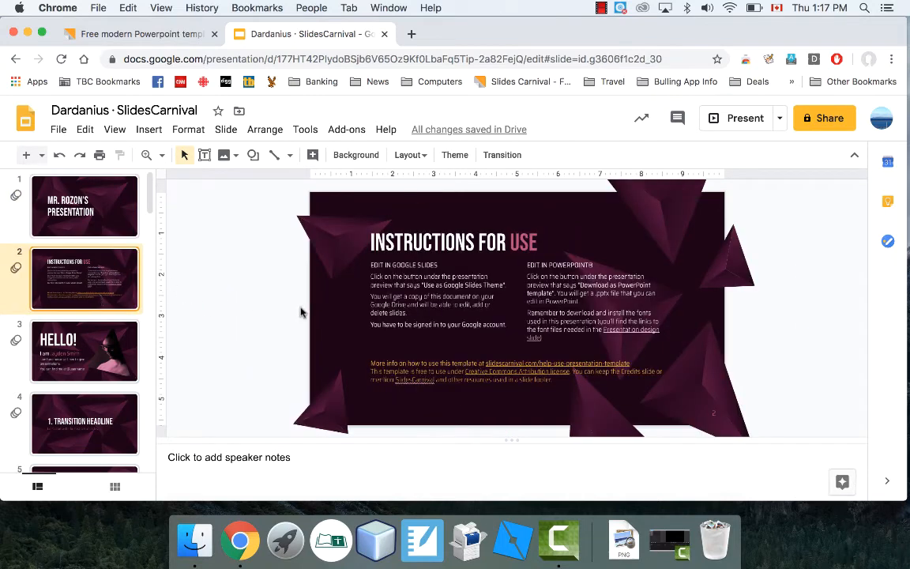
{"action": "mouse_move", "coordinate": [117, 343]}
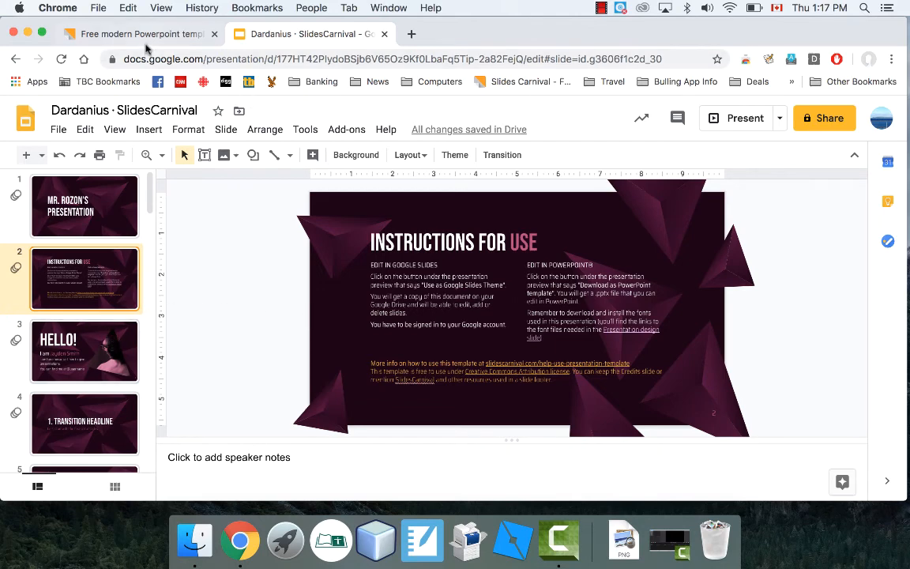
{"action": "left_click", "coordinate": [135, 35]}
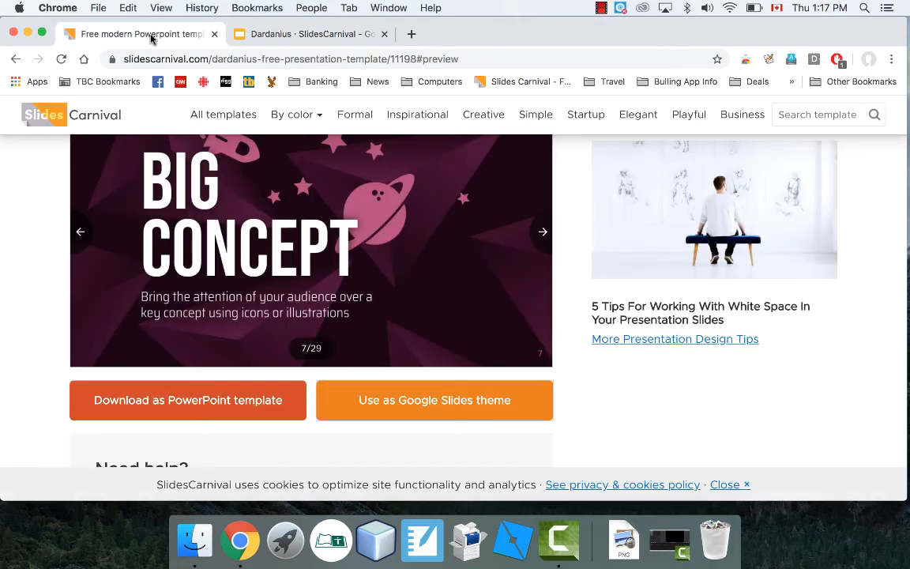
{"action": "scroll", "scroll_direction": "up", "scroll_amount": 3}
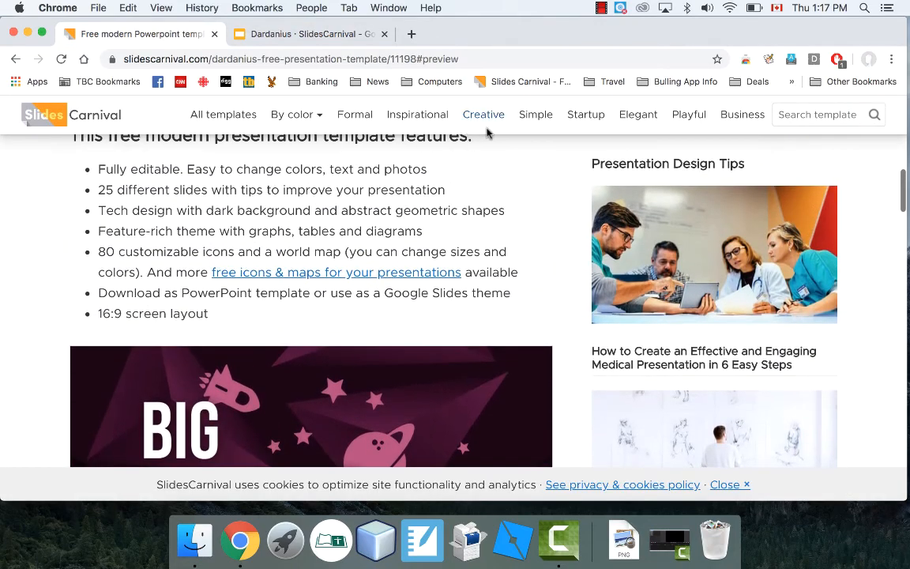
{"action": "left_click", "coordinate": [417, 114]}
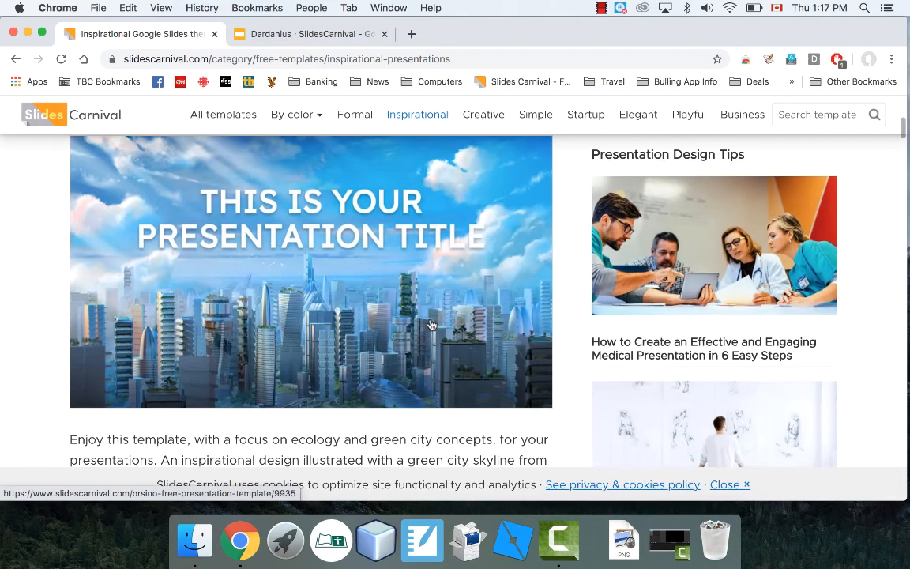
{"action": "scroll", "scroll_direction": "down", "scroll_amount": 3}
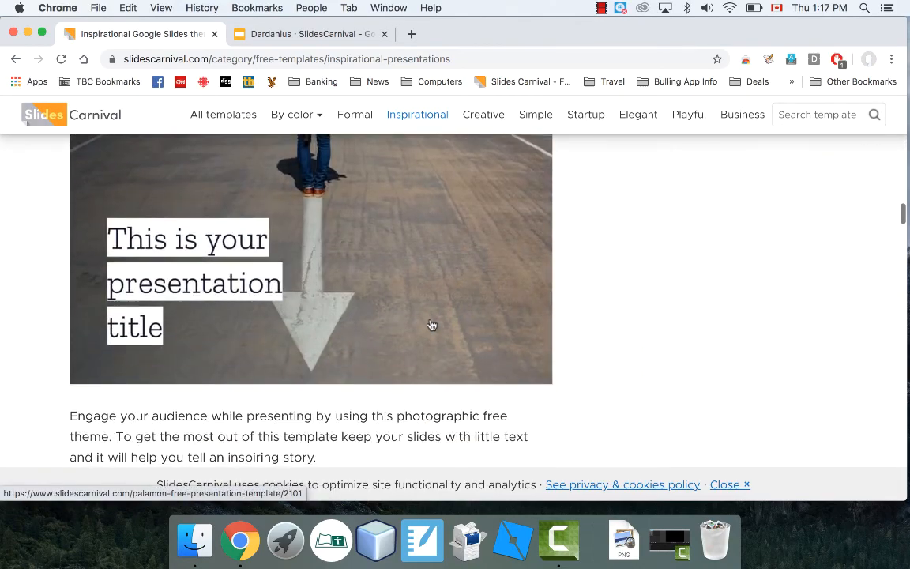
{"action": "scroll", "scroll_direction": "down", "scroll_amount": 3}
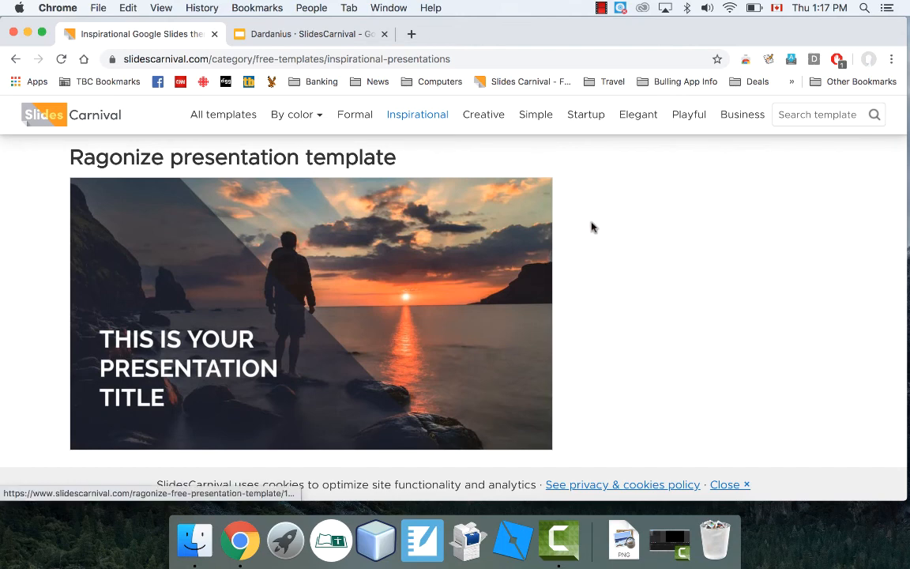
{"action": "mouse_move", "coordinate": [583, 191]}
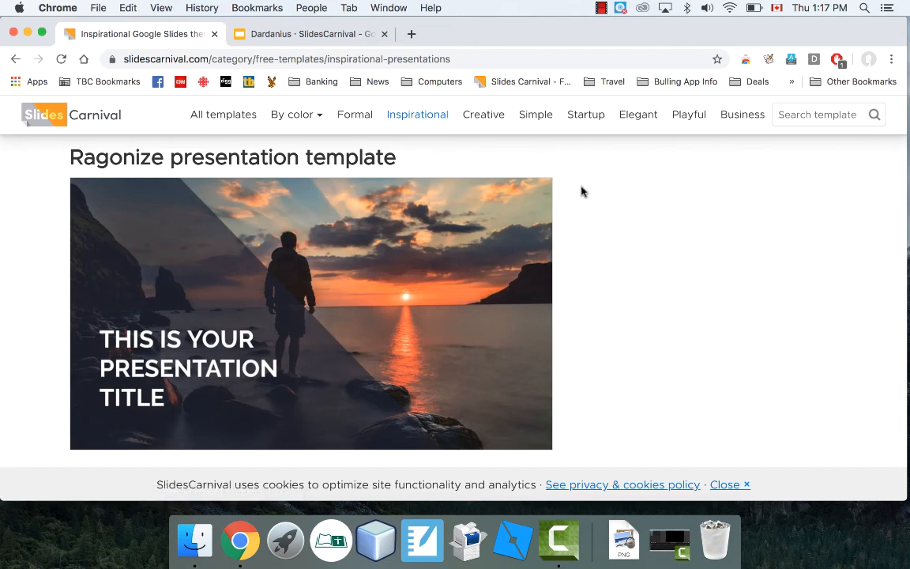
{"action": "scroll", "scroll_direction": "down", "scroll_amount": 3}
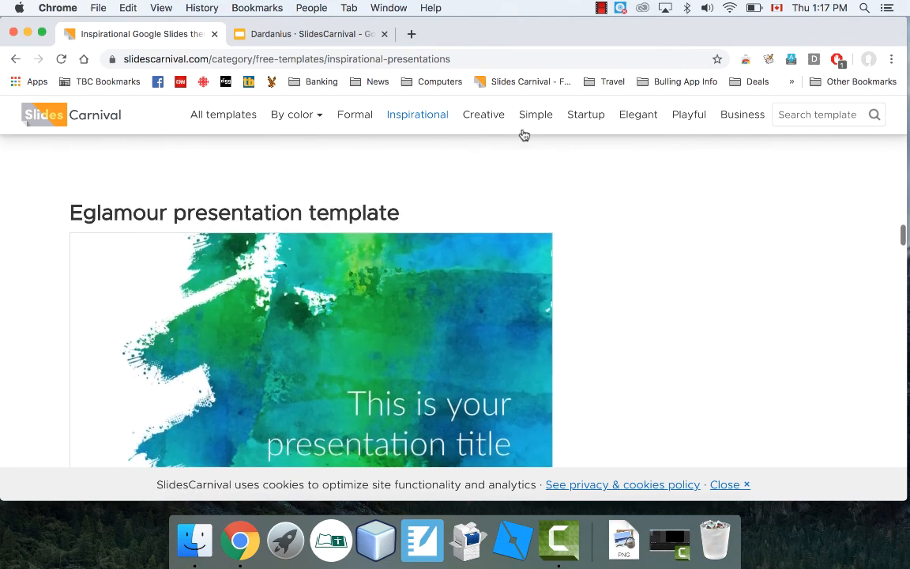
{"action": "left_click", "coordinate": [308, 34]}
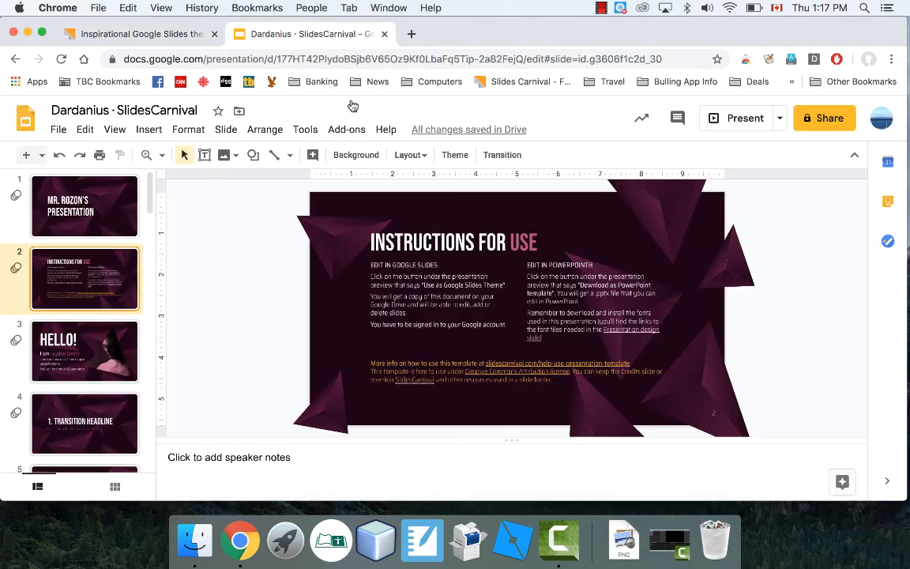
{"action": "mouse_move", "coordinate": [272, 221]}
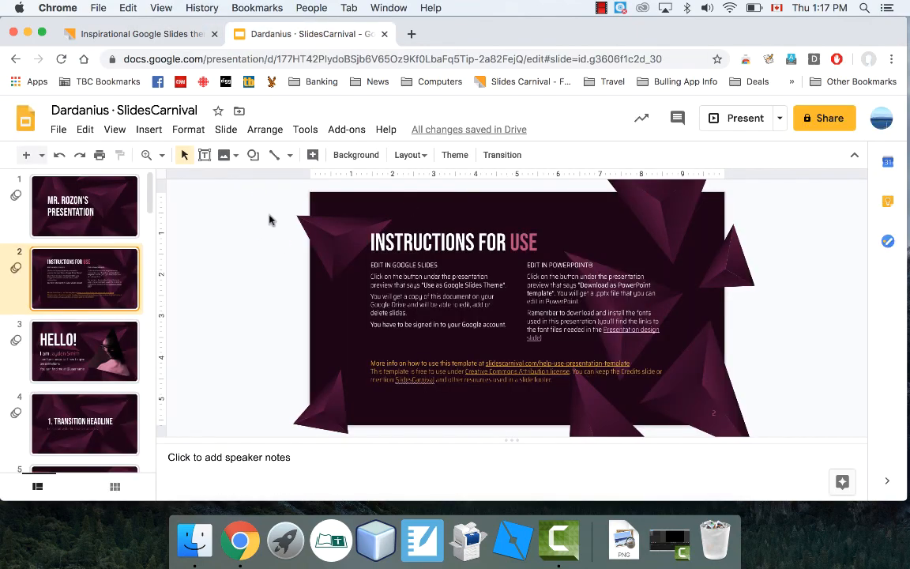
{"action": "mouse_move", "coordinate": [120, 259]}
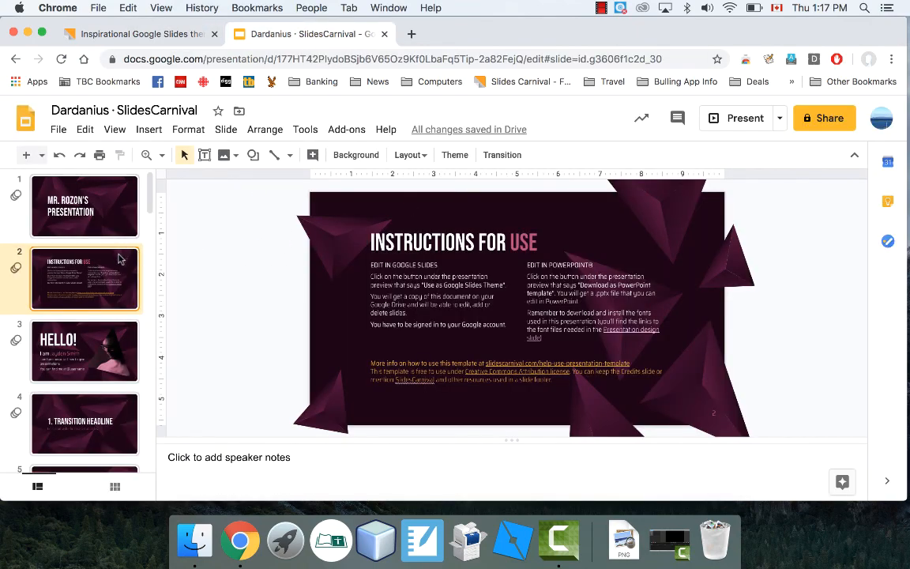